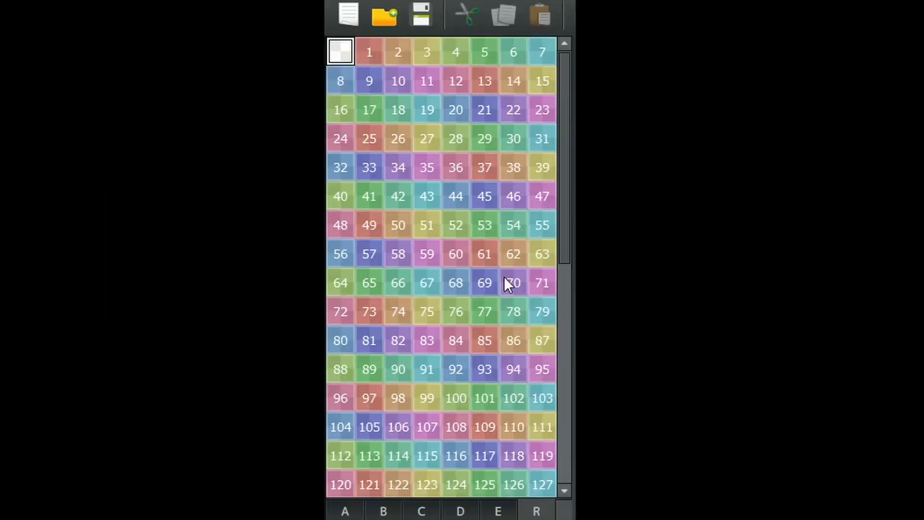
# - Add Control Variables setting 0001 X from Game Data, Character Player's Map X
pyautogui.click(426, 253)
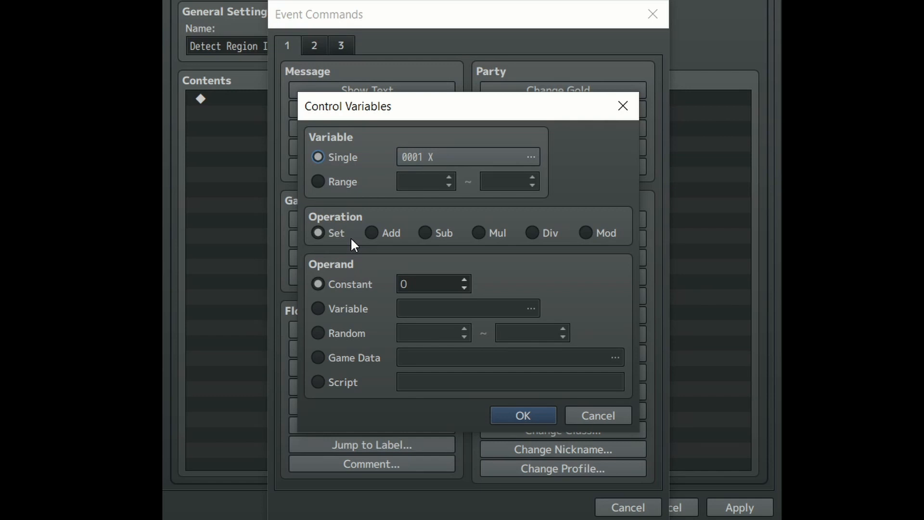
pyautogui.click(530, 157)
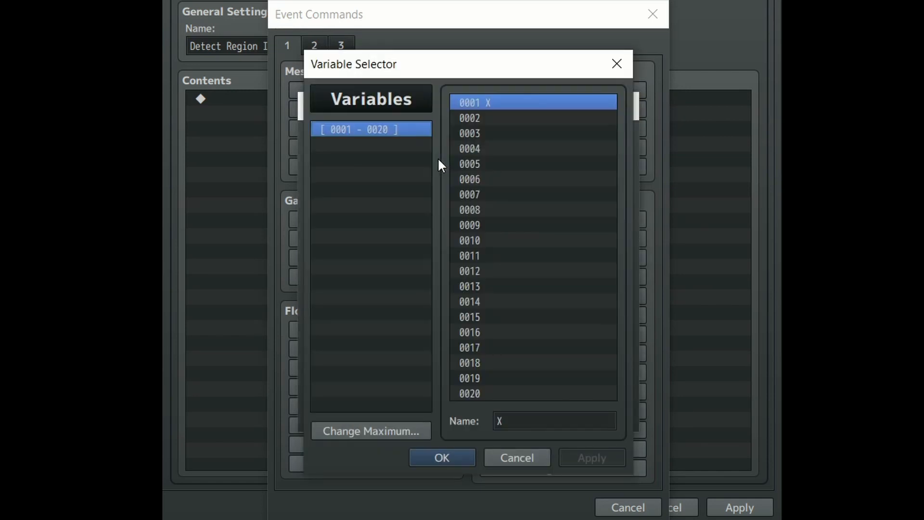
pyautogui.moveTo(510, 488)
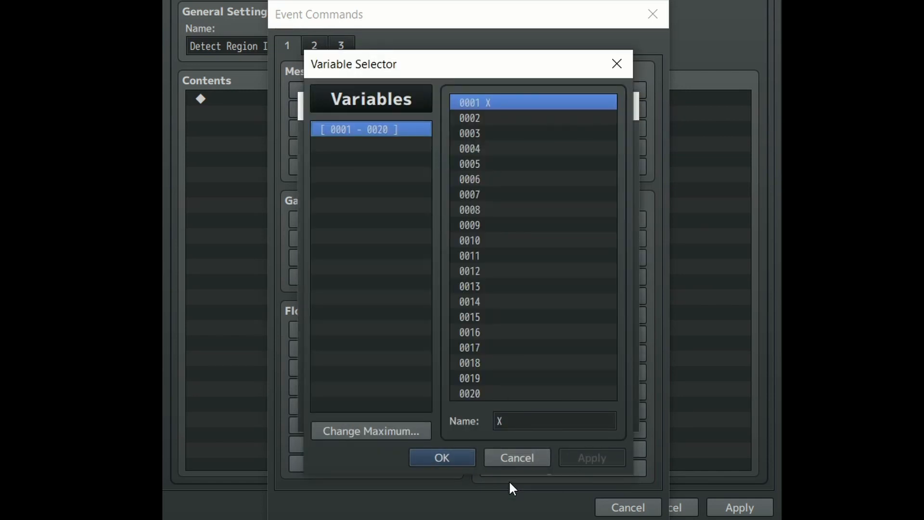
pyautogui.click(442, 457)
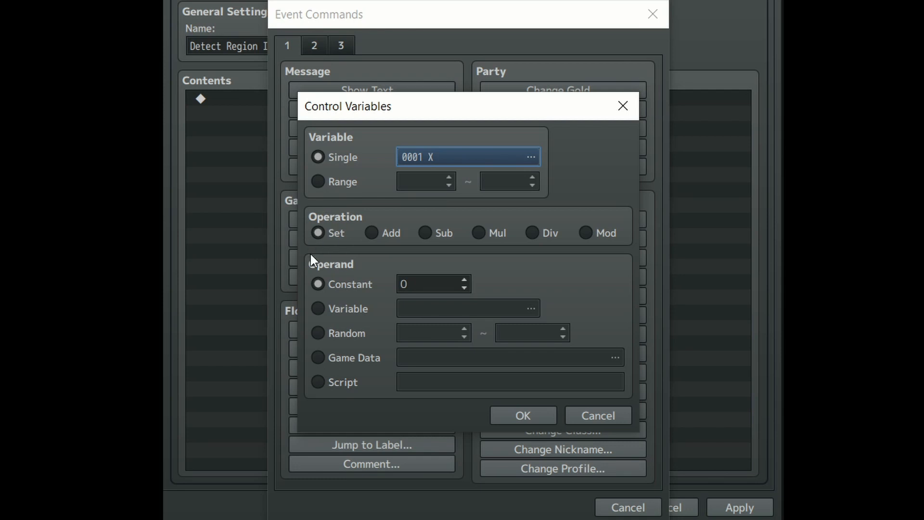
pyautogui.moveTo(321, 365)
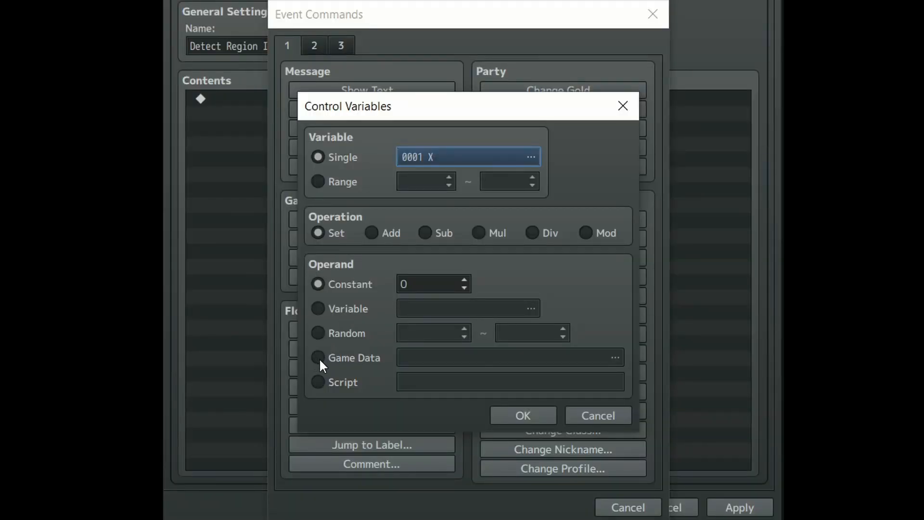
pyautogui.click(614, 357)
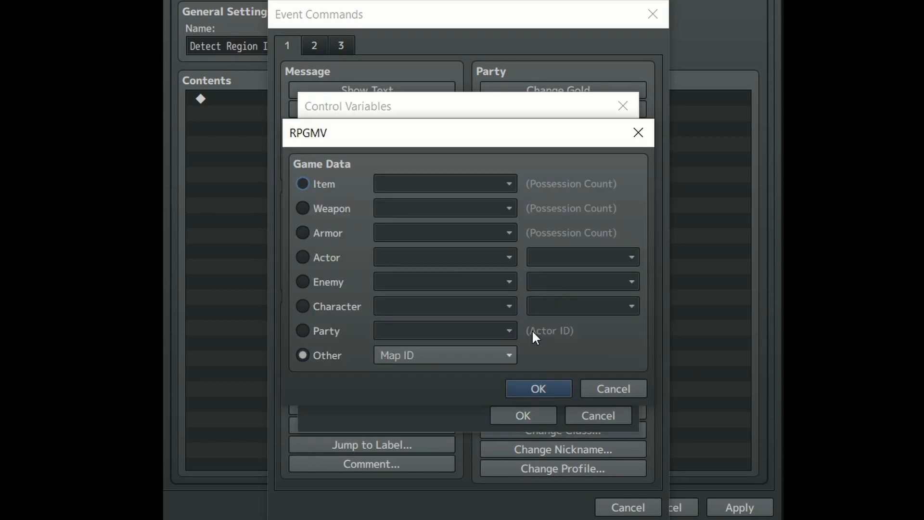
pyautogui.click(302, 306)
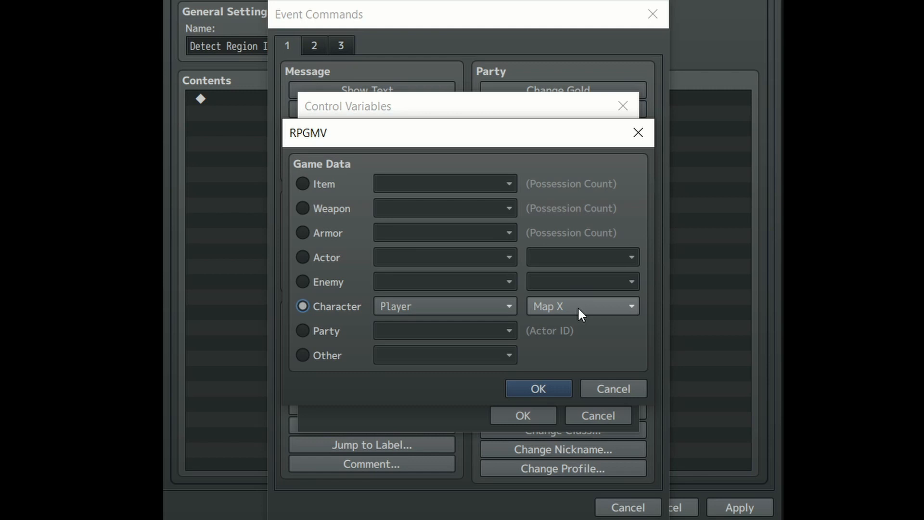
pyautogui.moveTo(600, 318)
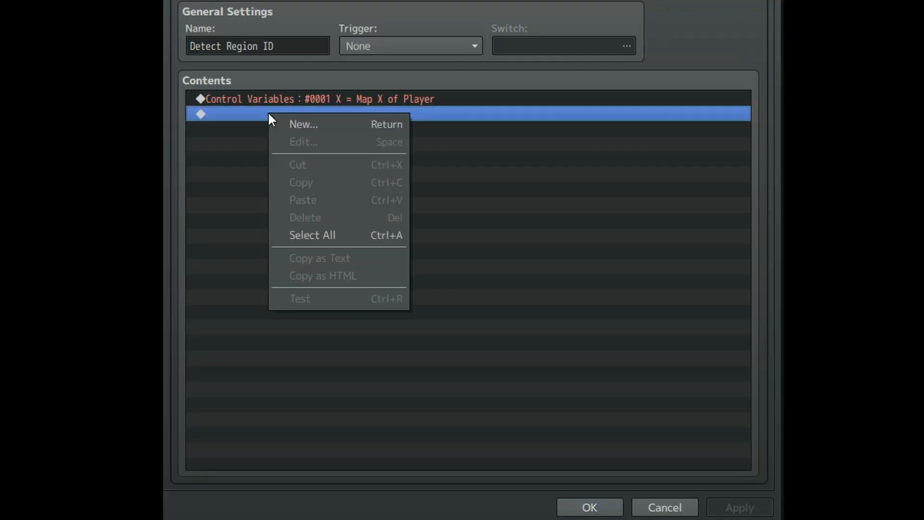
# - Add a second Control Variables command targeting 0002 Y with a Game Data operand
pyautogui.click(303, 124)
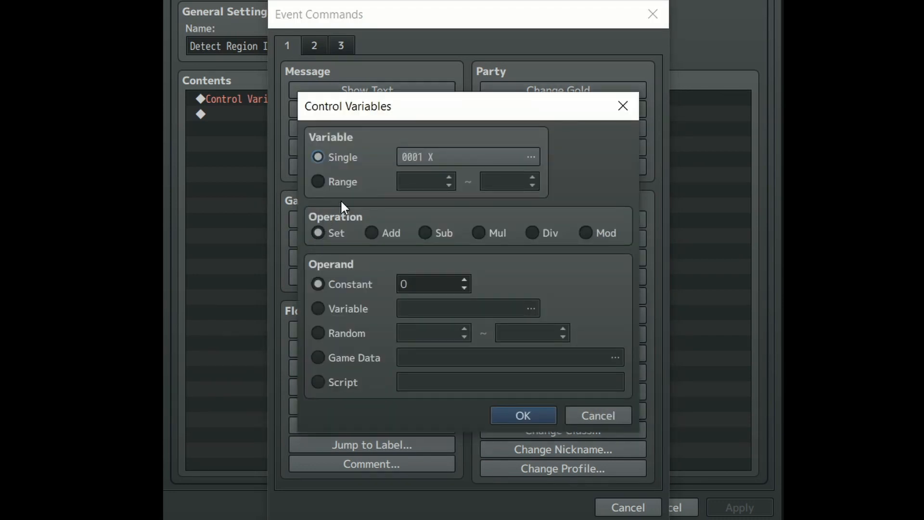
pyautogui.click(530, 157)
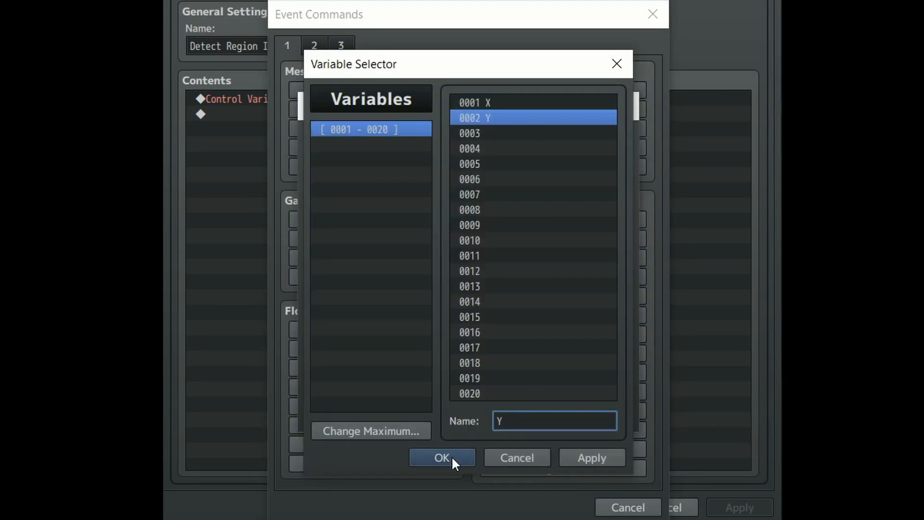
pyautogui.click(442, 457)
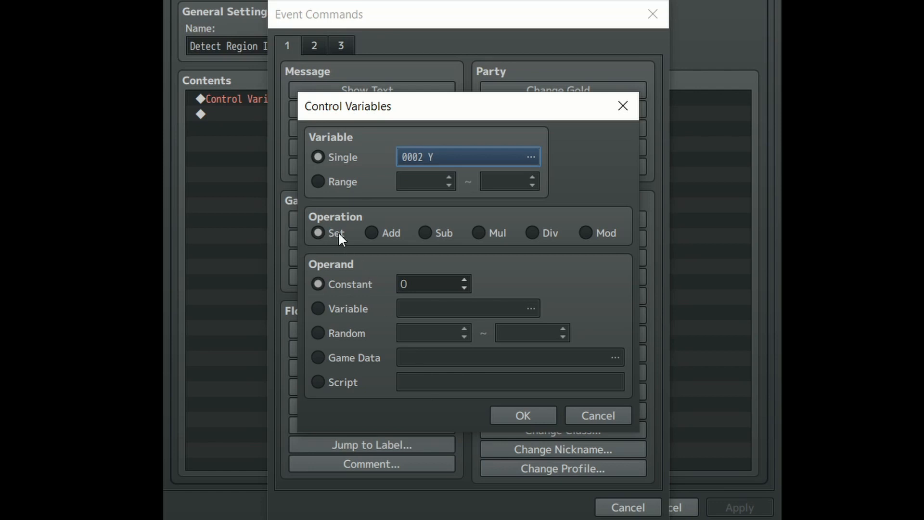
pyautogui.click(318, 357)
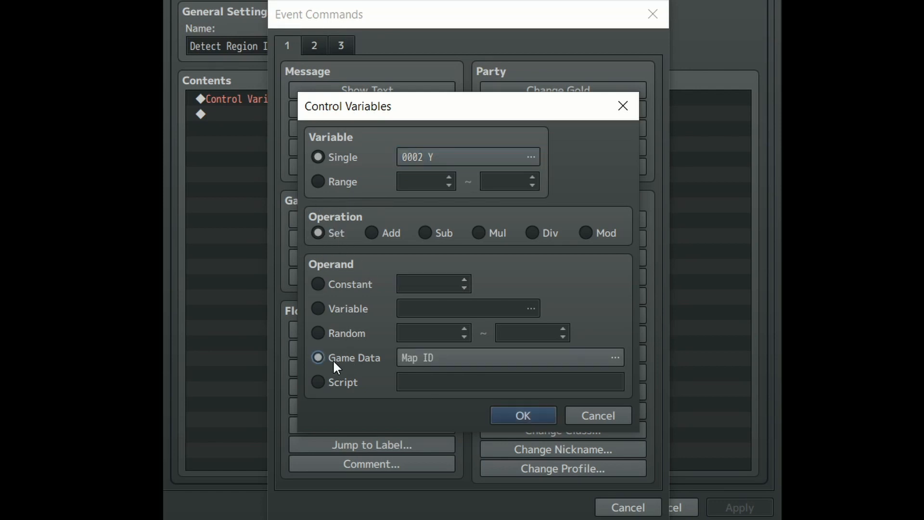
pyautogui.click(614, 357)
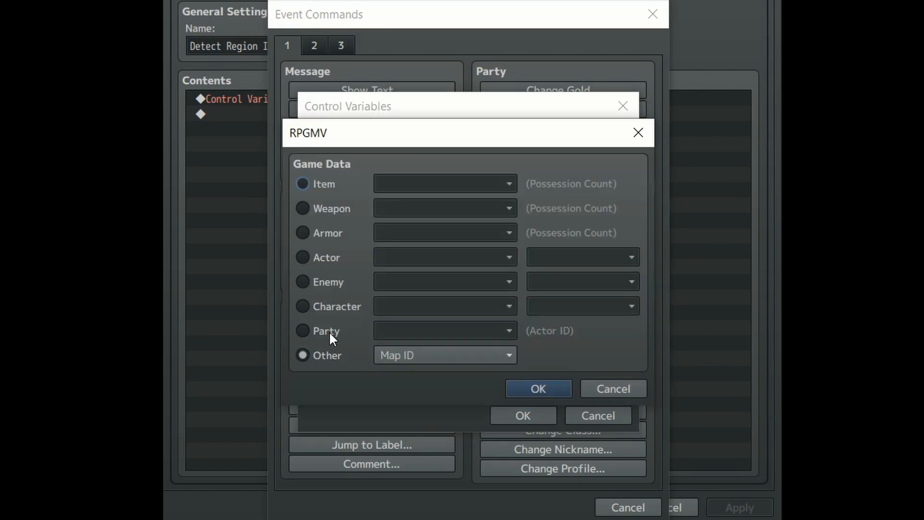
# - Set the game data to the Player character's Map Y and confirm
pyautogui.click(302, 306)
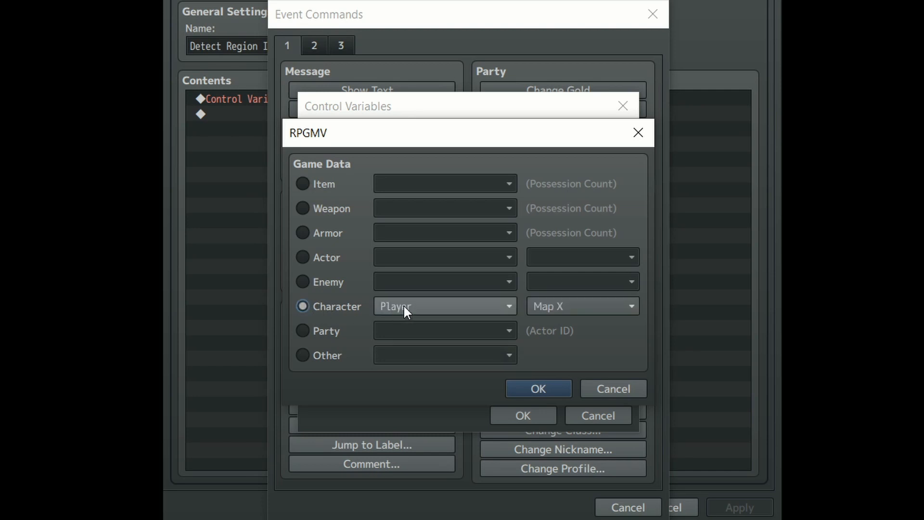
pyautogui.click(581, 305)
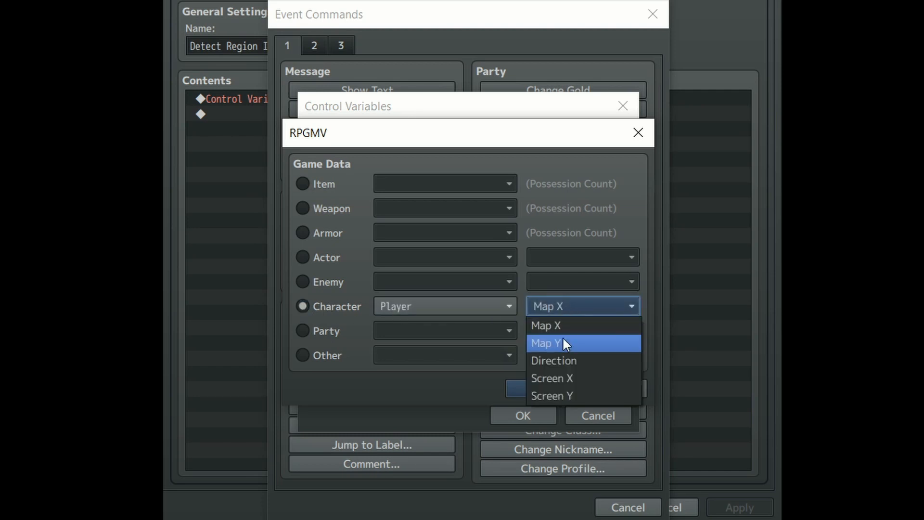
pyautogui.click(547, 344)
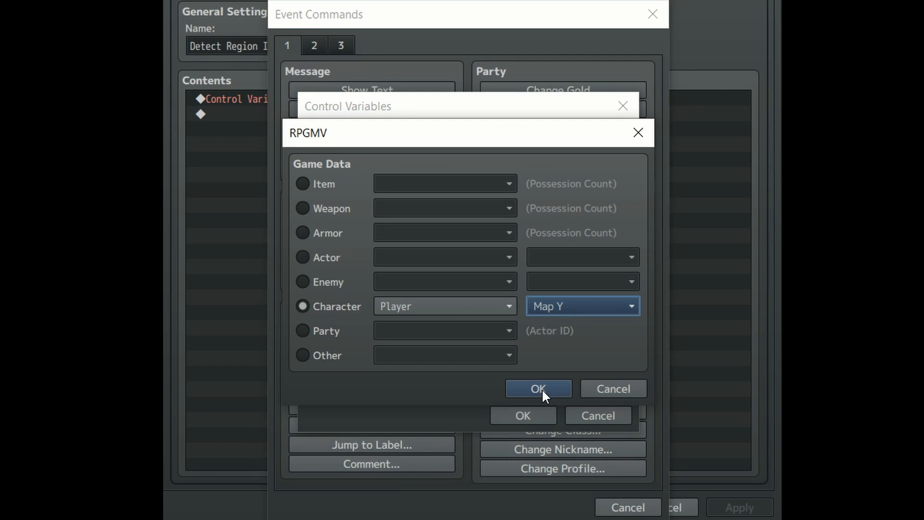
pyautogui.click(537, 388)
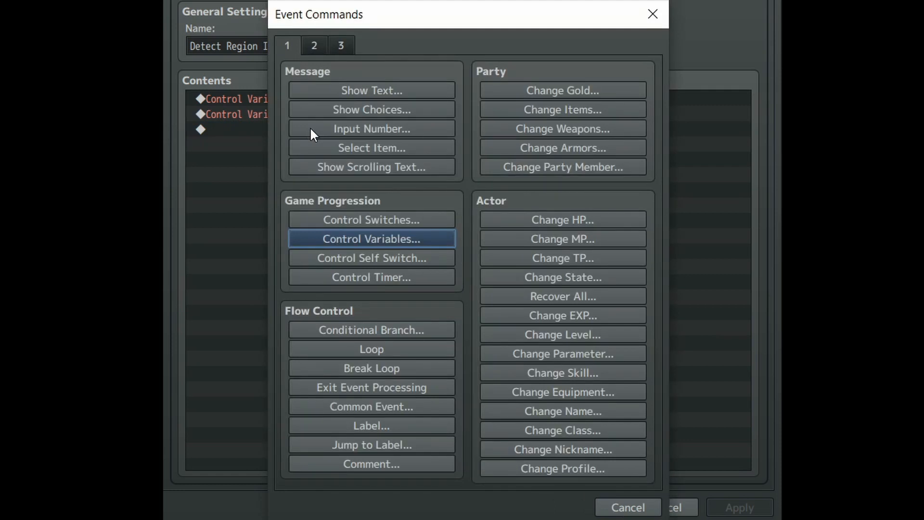
# - Add Get Location Info storing Region ID in variable 0003, designated by variables, X from 0001 X
pyautogui.click(340, 46)
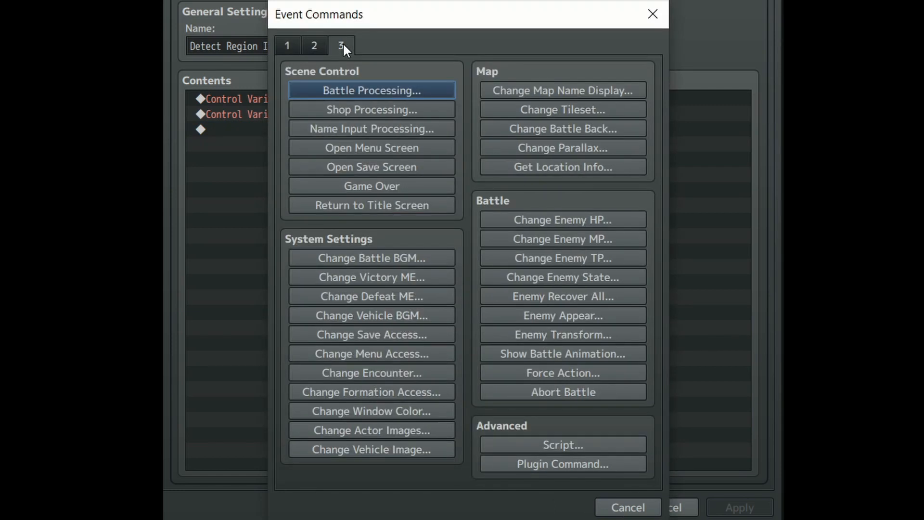
pyautogui.moveTo(562, 167)
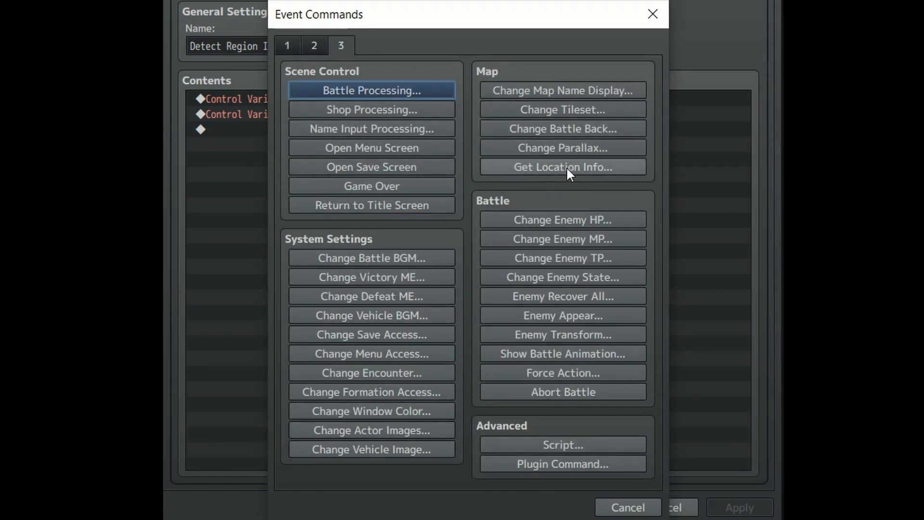
pyautogui.click(561, 167)
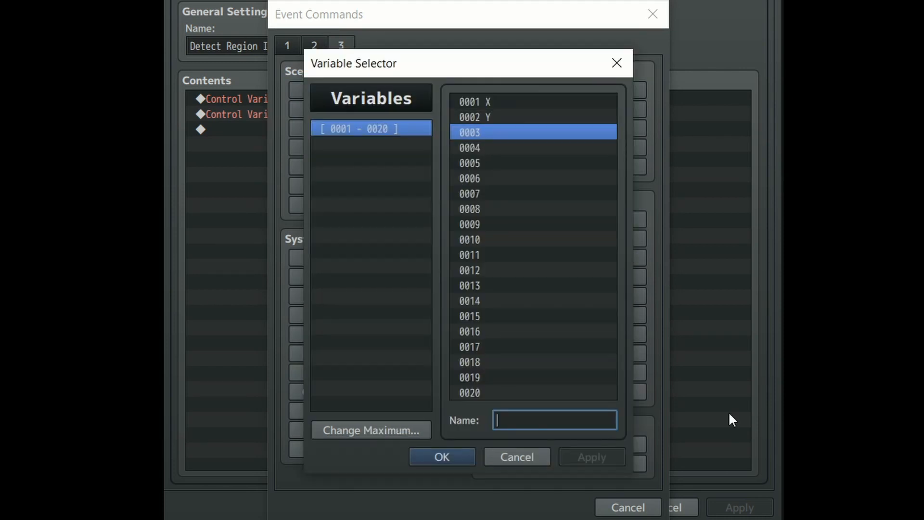
pyautogui.click(441, 456)
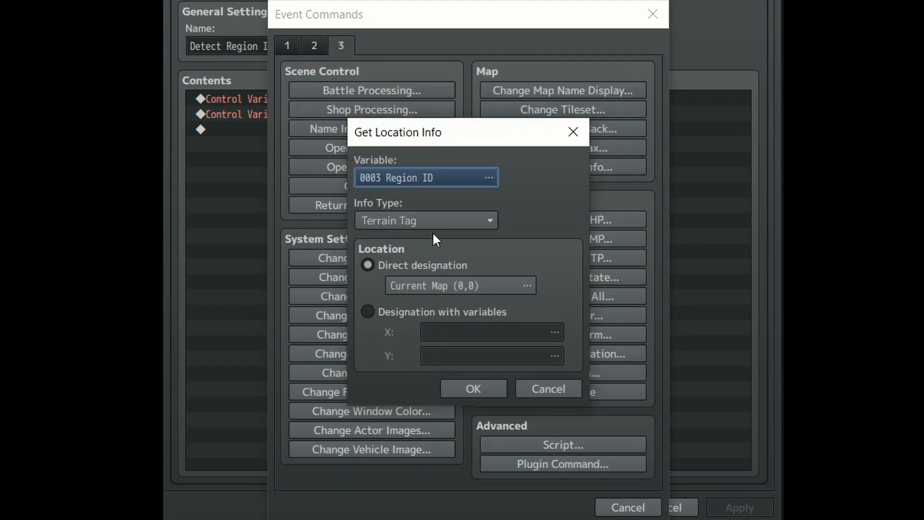
pyautogui.click(426, 220)
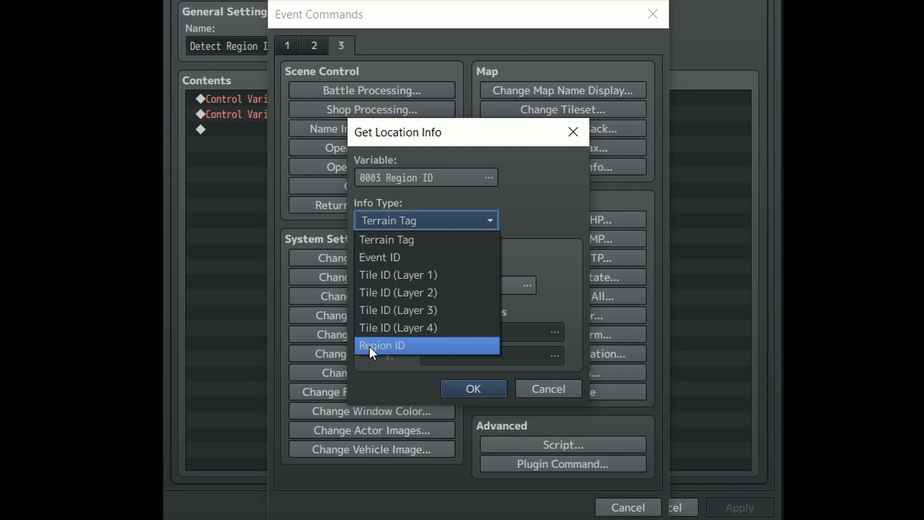
pyautogui.click(383, 344)
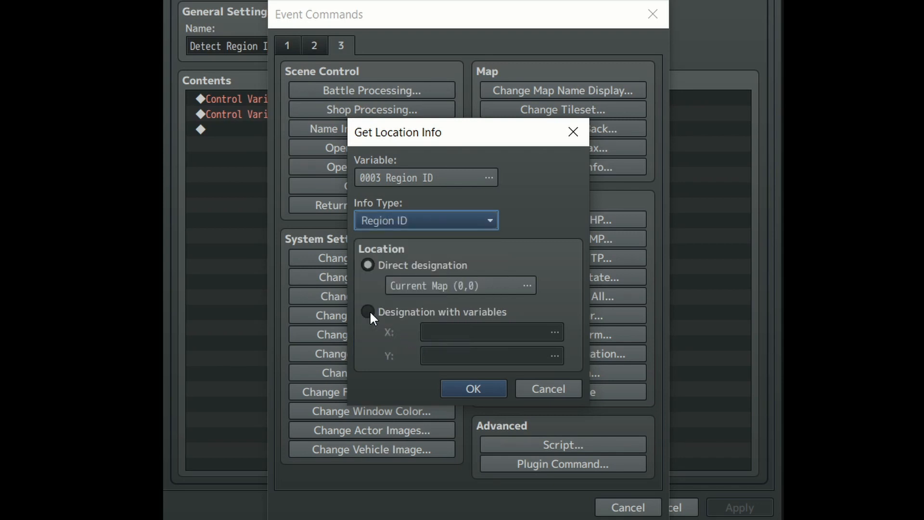
pyautogui.click(487, 177)
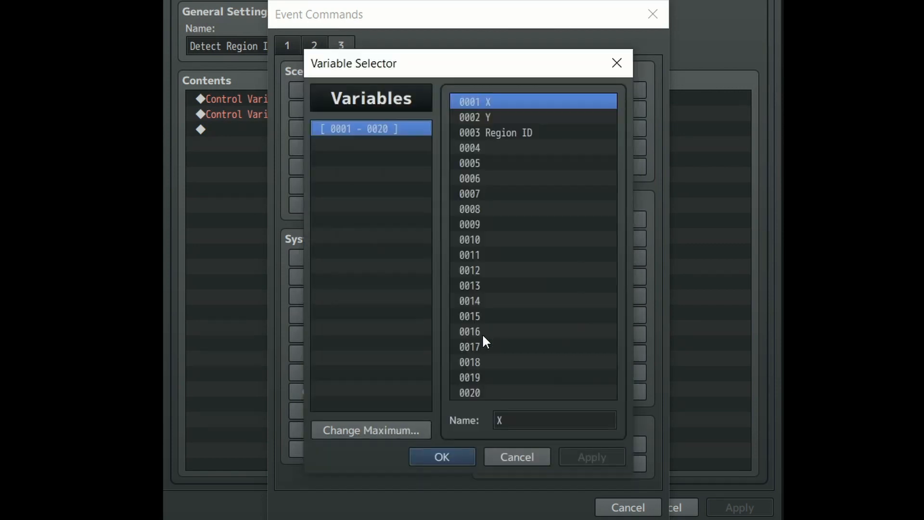
pyautogui.click(441, 457)
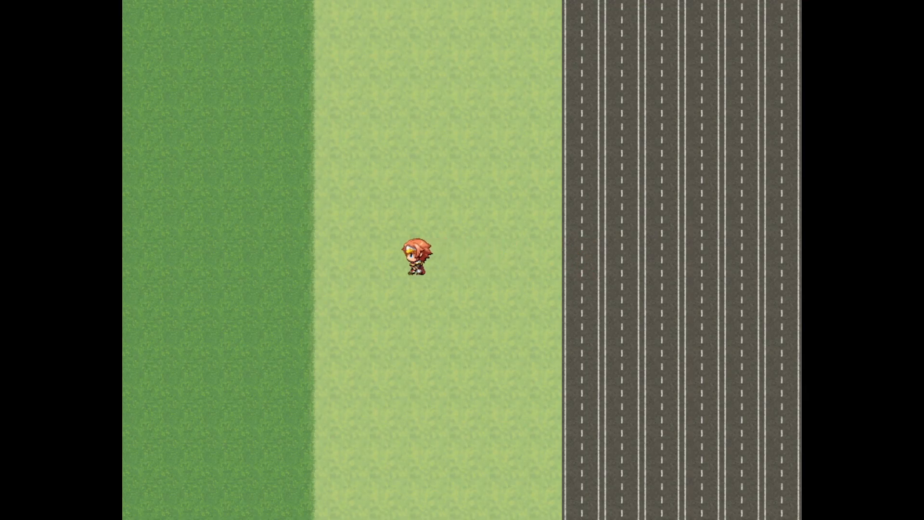
# - Finish the location lookup, playtest, and start the Footstep Sounds common event's conditional branch
pyautogui.press('Left')
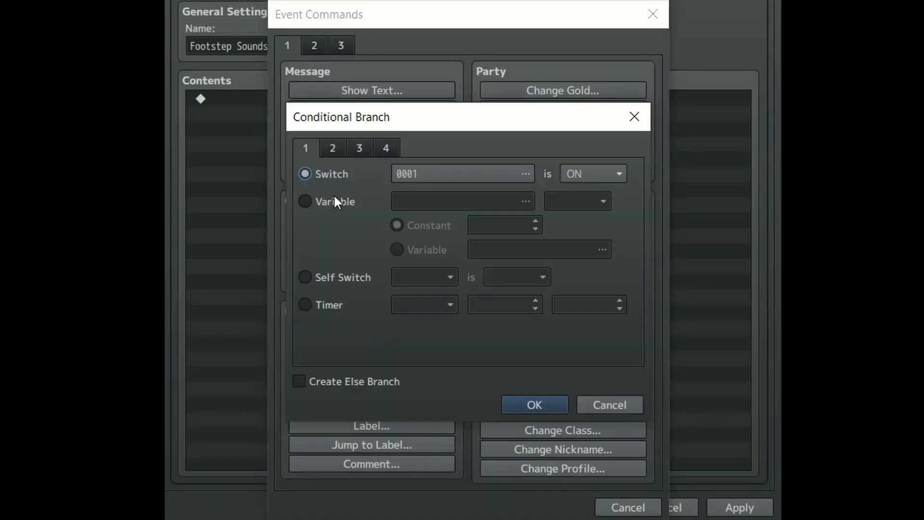
# - Make the branch compare variable Region ID = 0 and add a command inside it
pyautogui.click(524, 201)
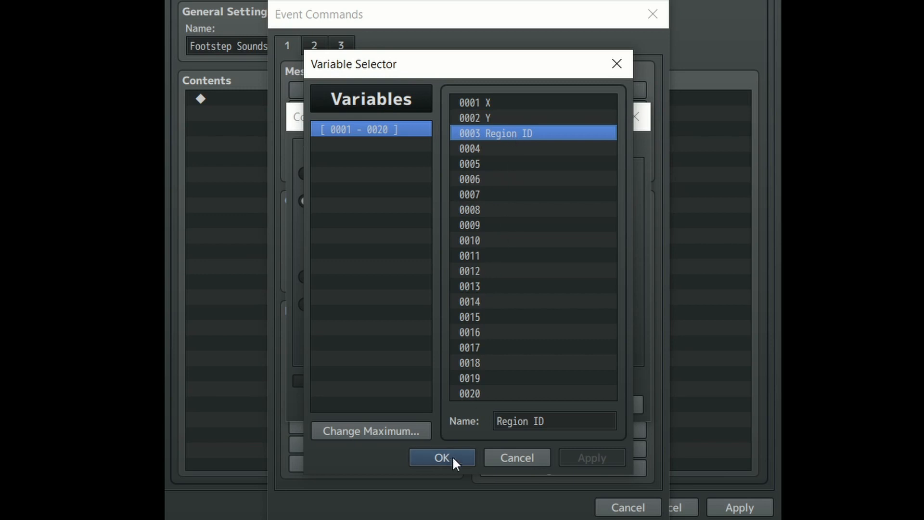
pyautogui.click(441, 457)
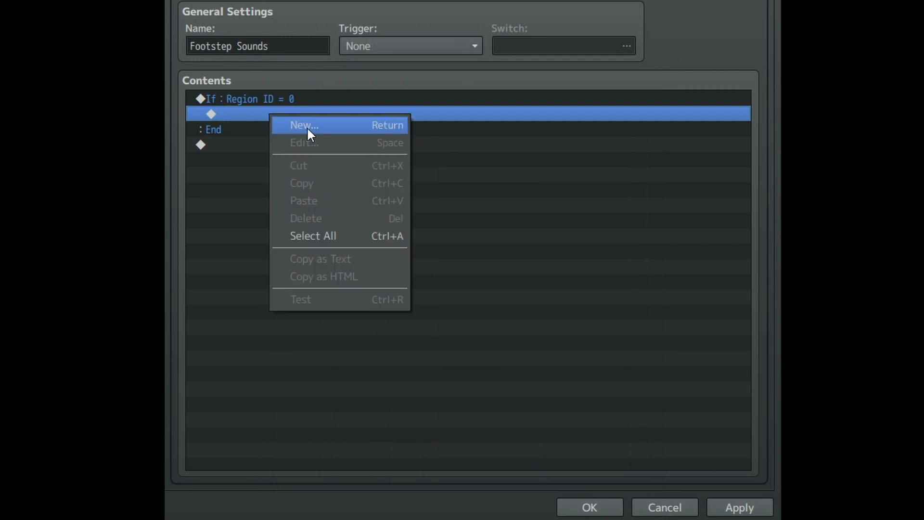
pyautogui.click(304, 125)
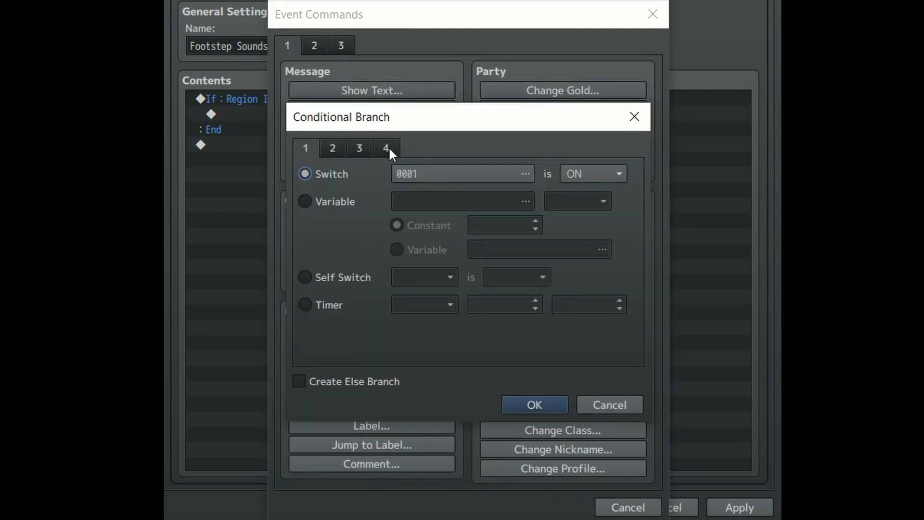
# - Add a nested script branch with pasted condition $gamePlayer.isMoving()
pyautogui.click(385, 147)
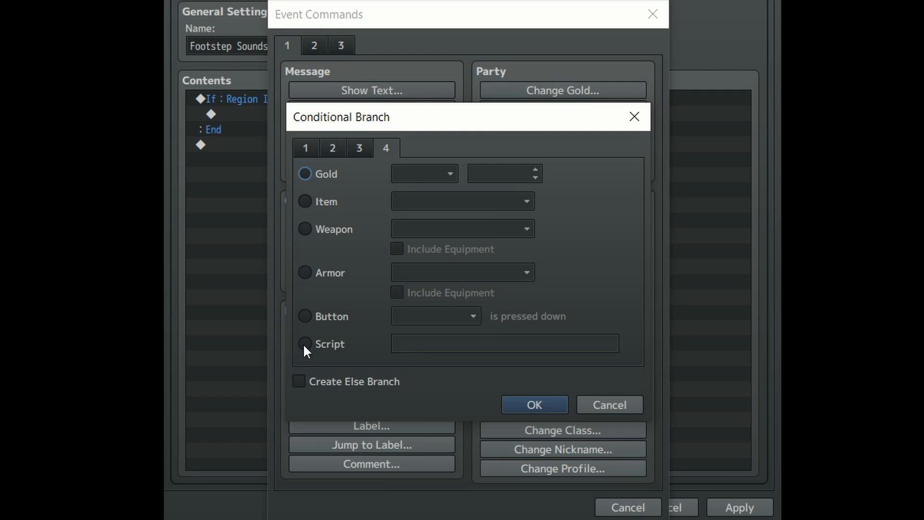
pyautogui.rightClick(504, 343)
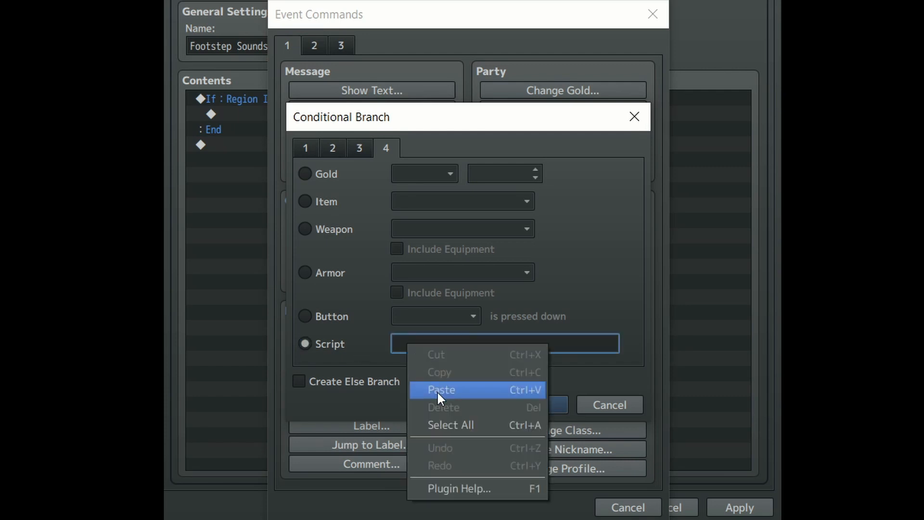
pyautogui.click(442, 389)
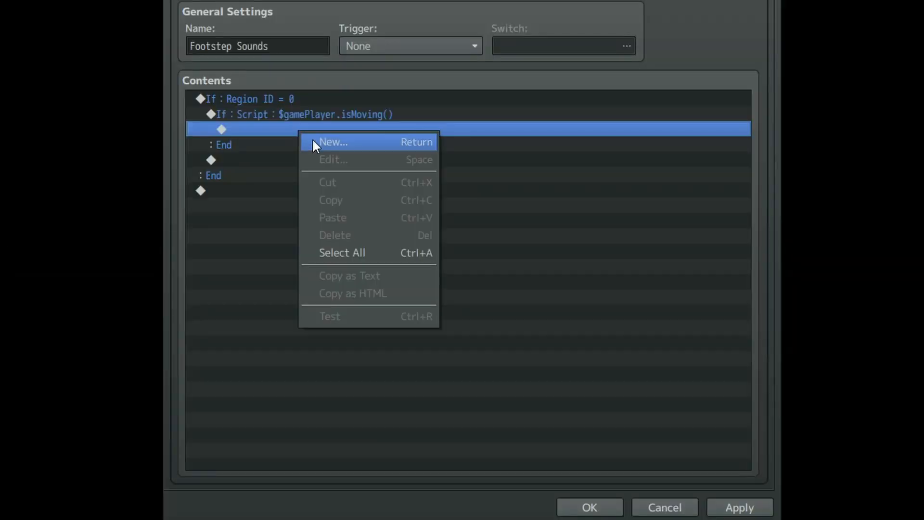
# - Inside the moving check, set variable 0004 Footstep Sounds to Random 1..2
pyautogui.click(333, 141)
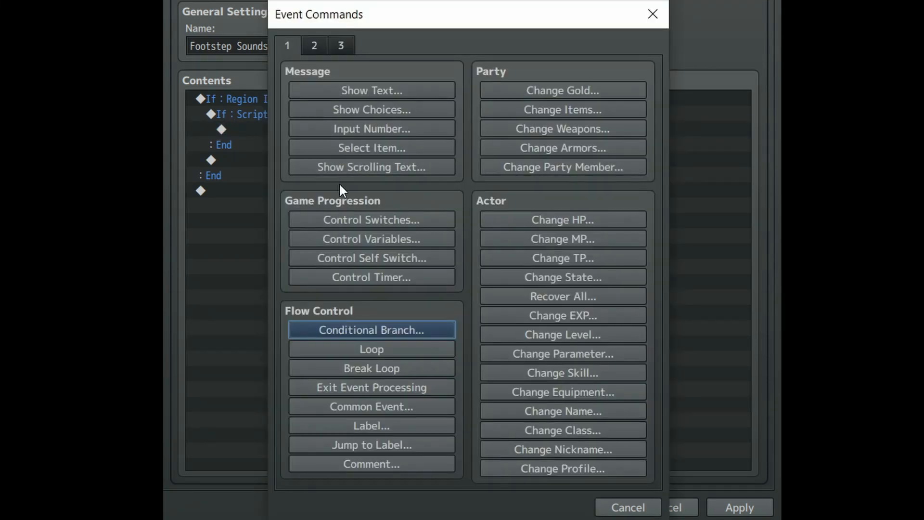
pyautogui.click(371, 238)
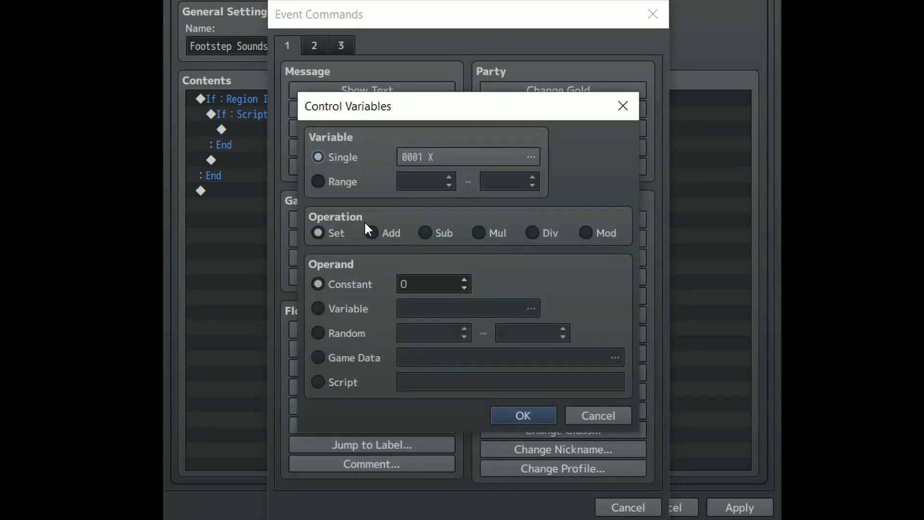
pyautogui.click(529, 156)
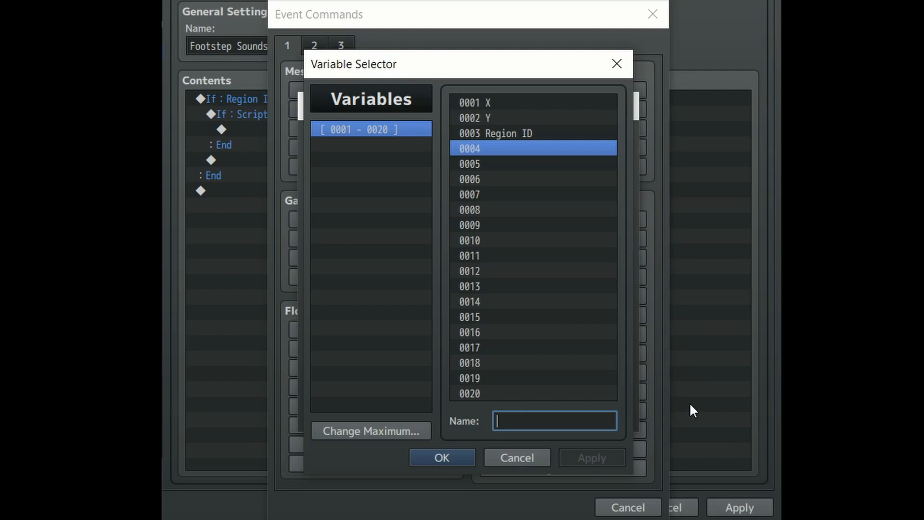
pyautogui.click(441, 458)
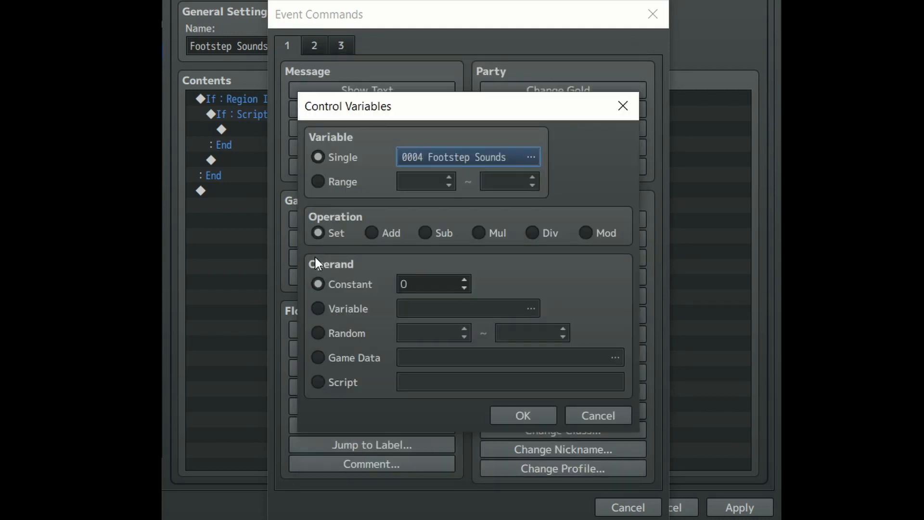
pyautogui.click(318, 333)
pyautogui.write('2')
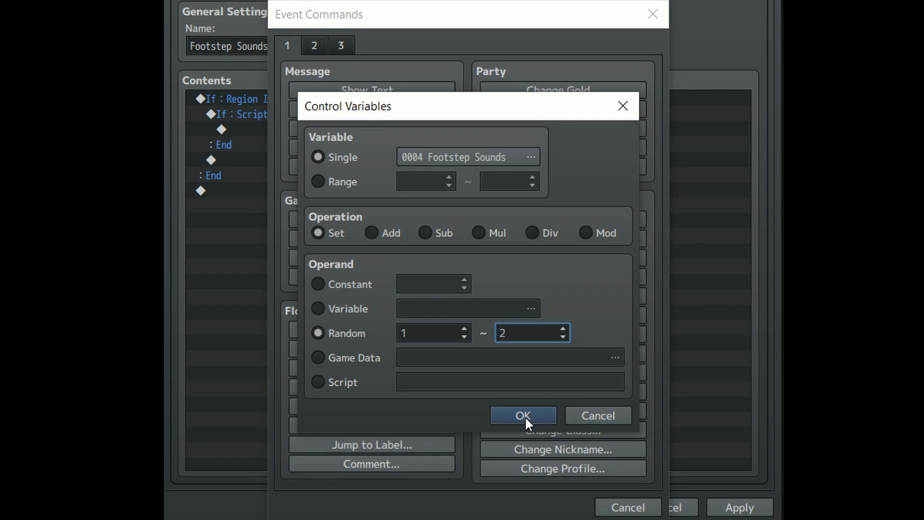
pyautogui.click(522, 415)
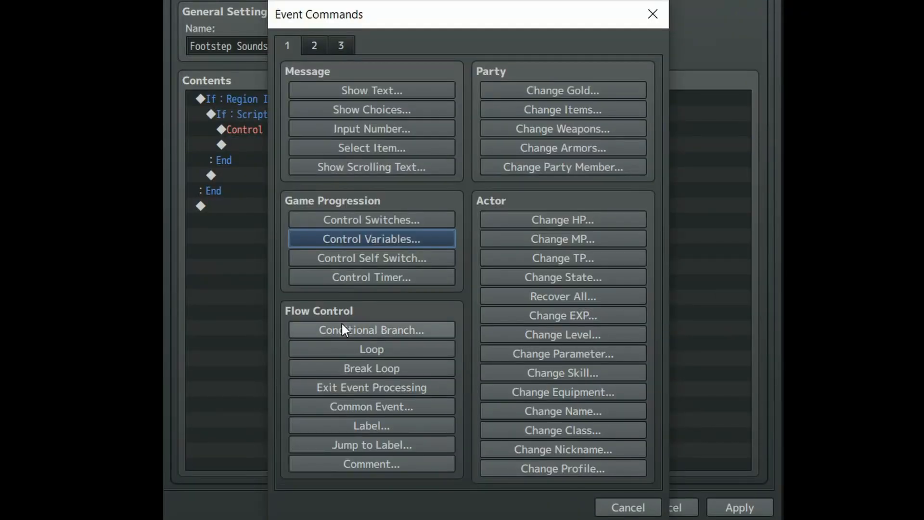
# - Add a Footstep Sounds = 1 branch with Else that plays SE Footsteps2 at 90 volume, 100 pitch
pyautogui.click(371, 329)
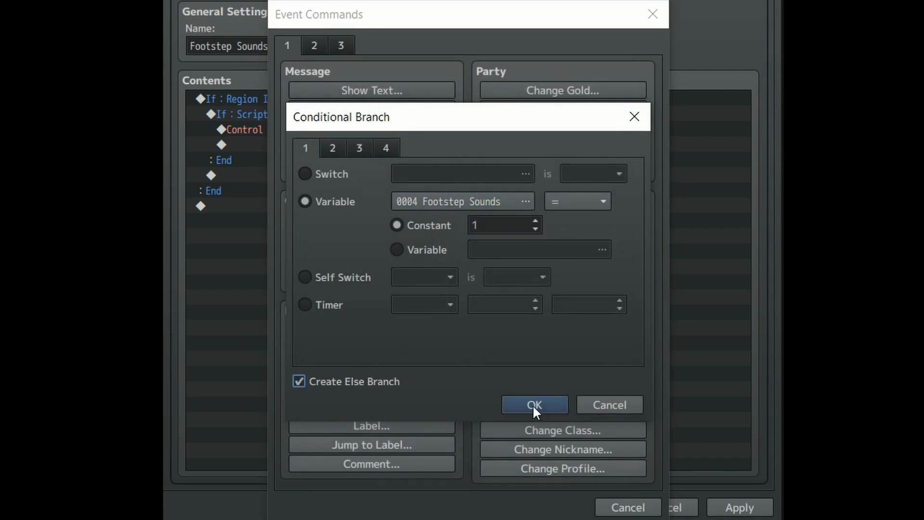
pyautogui.click(533, 404)
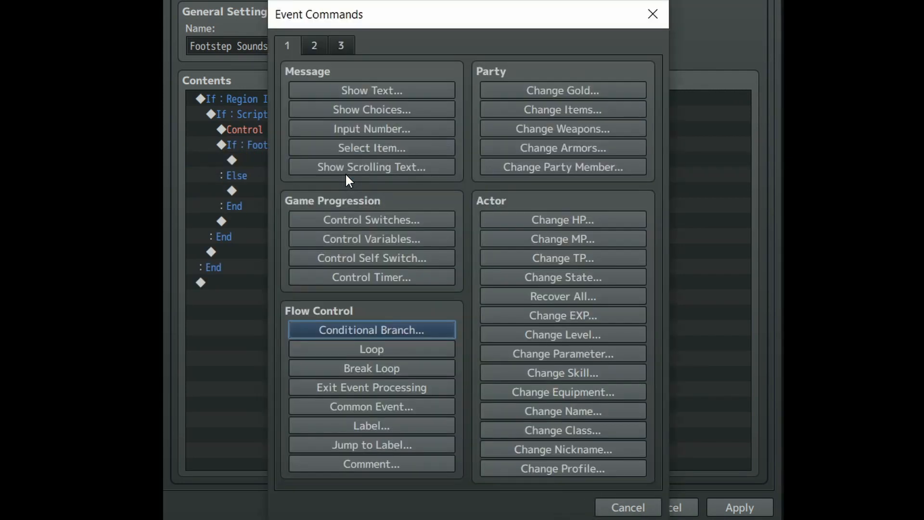
pyautogui.click(313, 45)
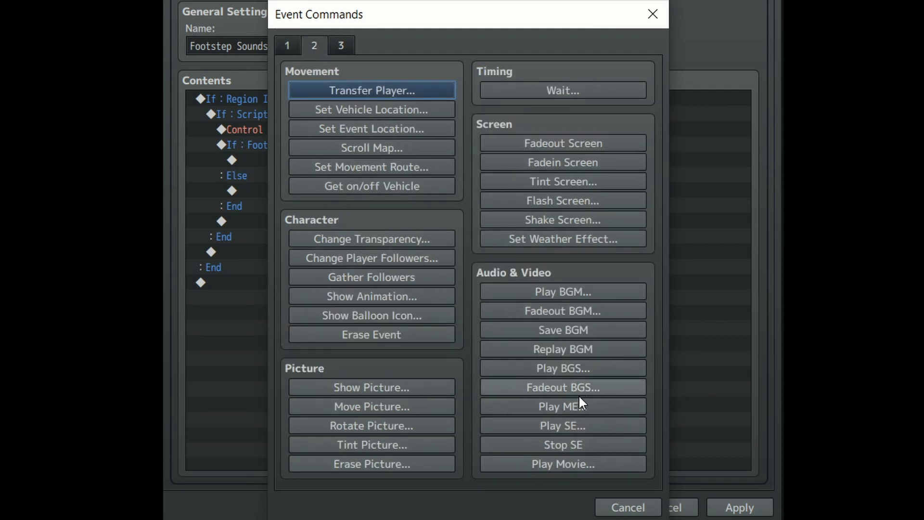
pyautogui.click(562, 425)
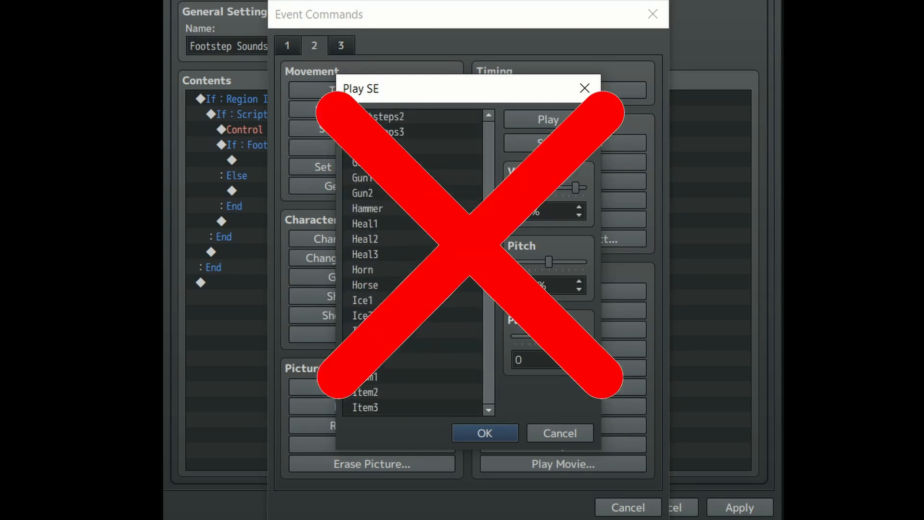
# - Start a new command on the empty Else line
pyautogui.scroll(-3)
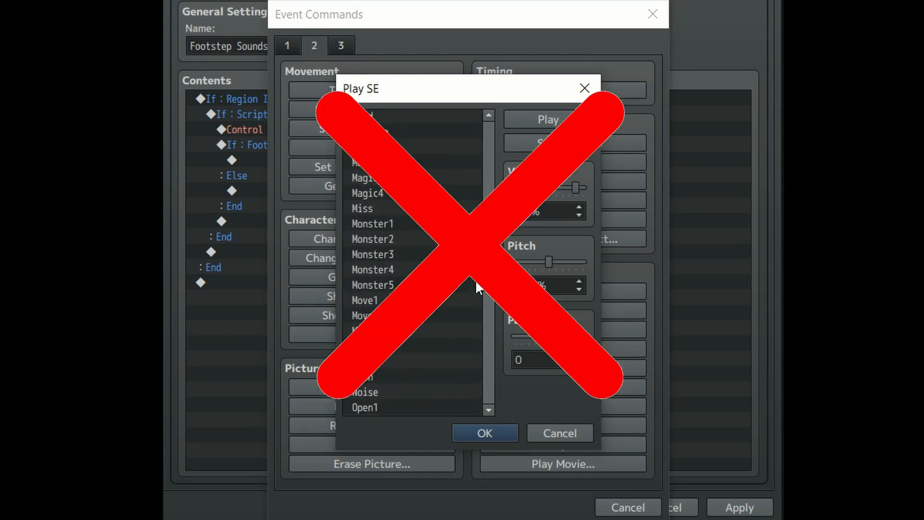
pyautogui.rightClick(231, 205)
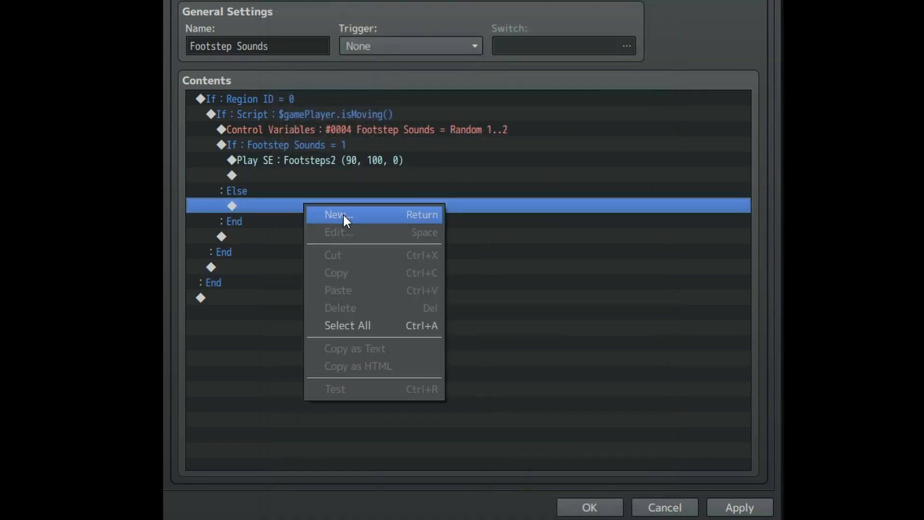
pyautogui.click(336, 213)
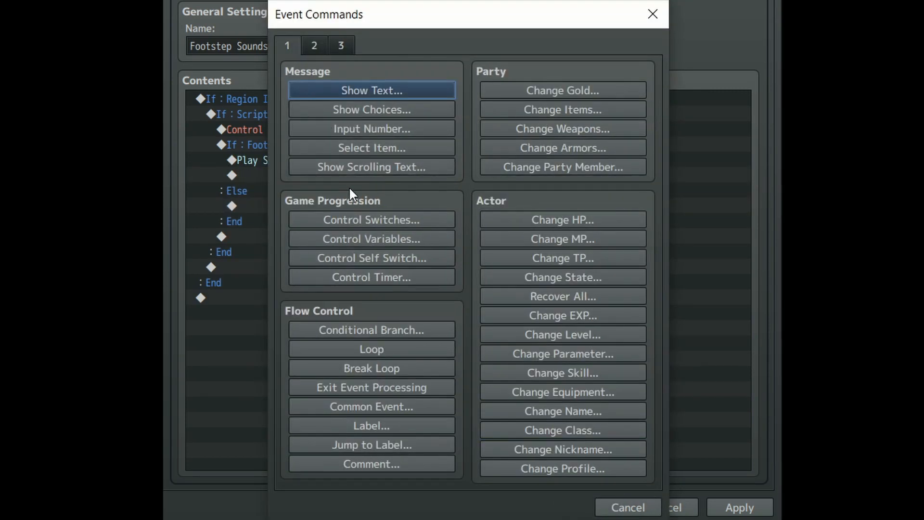
# - In Else, add a Footstep Sounds = 2 branch playing Footsteps2 at 110 pitch
pyautogui.click(371, 329)
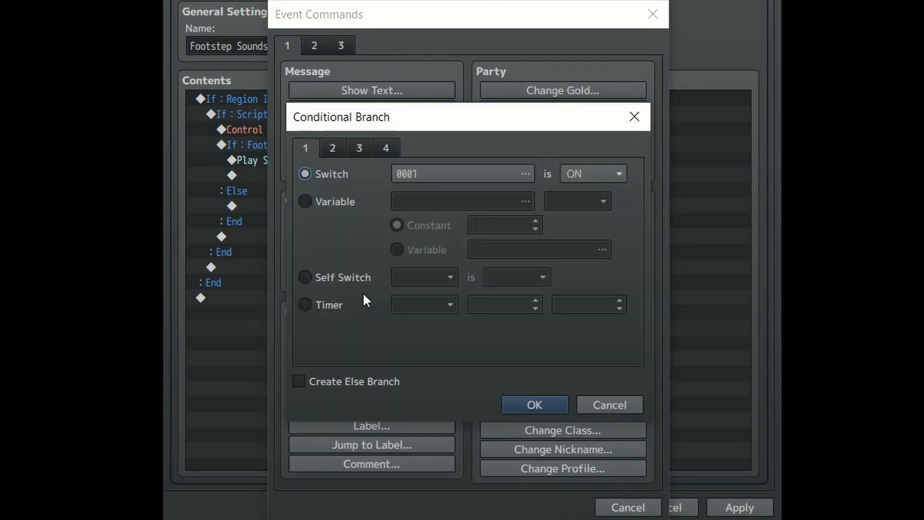
pyautogui.click(524, 201)
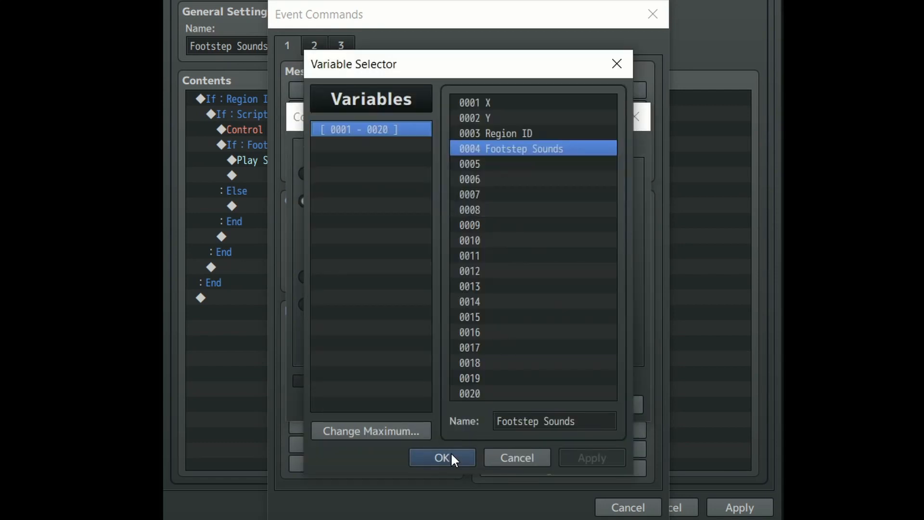
pyautogui.click(442, 457)
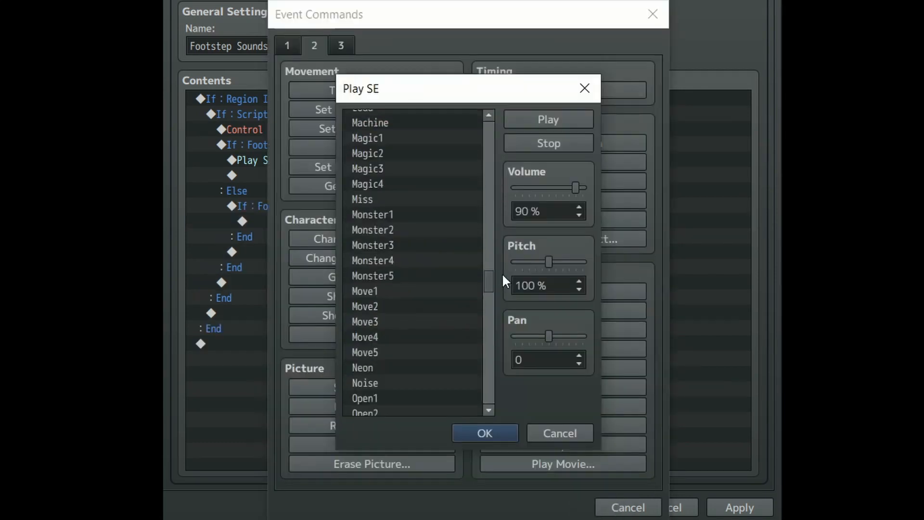
pyautogui.scroll(3)
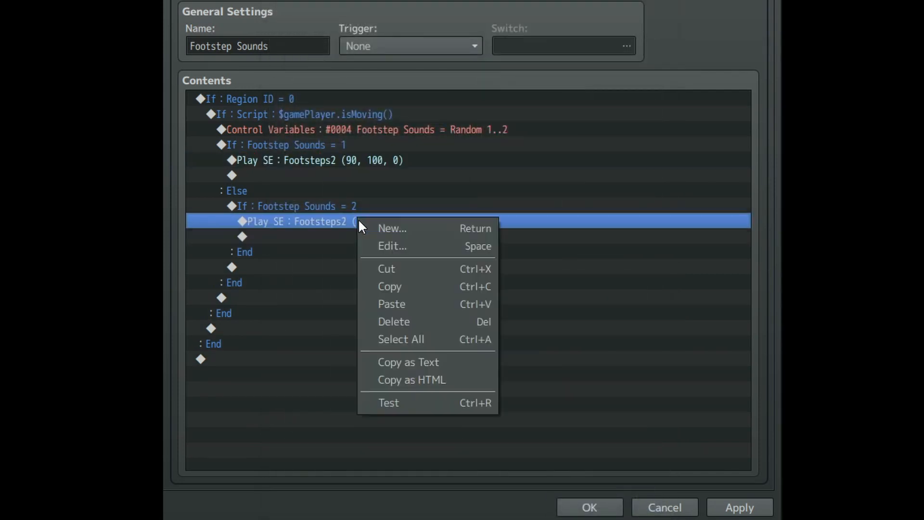
pyautogui.click(391, 246)
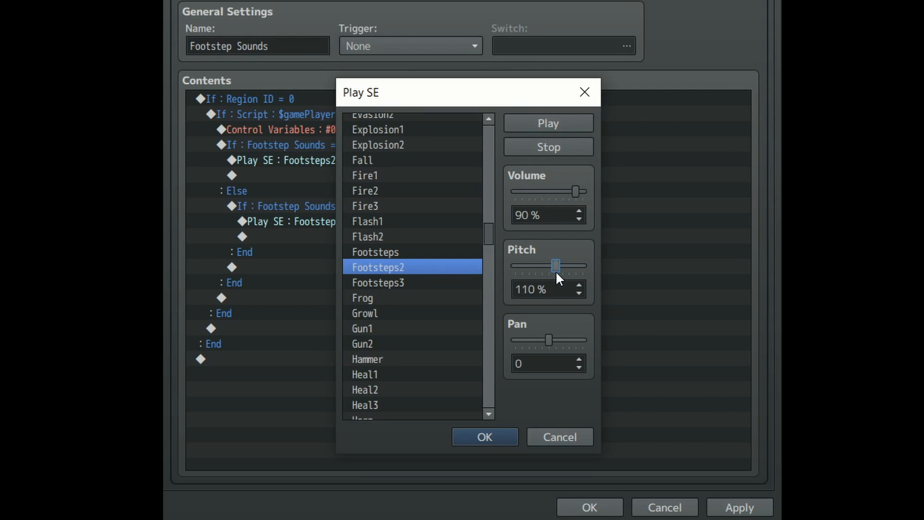
pyautogui.click(483, 437)
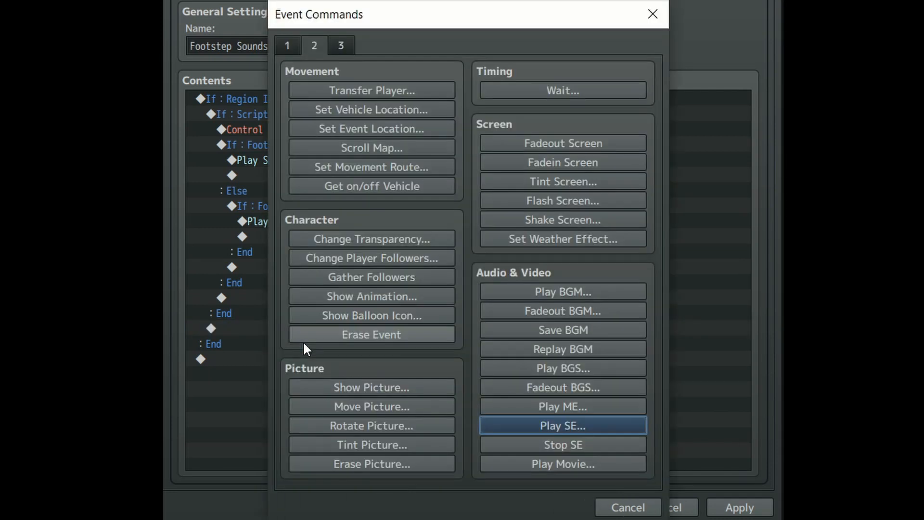
# - Add a Wait of 22 frames after the movement check
pyautogui.click(562, 90)
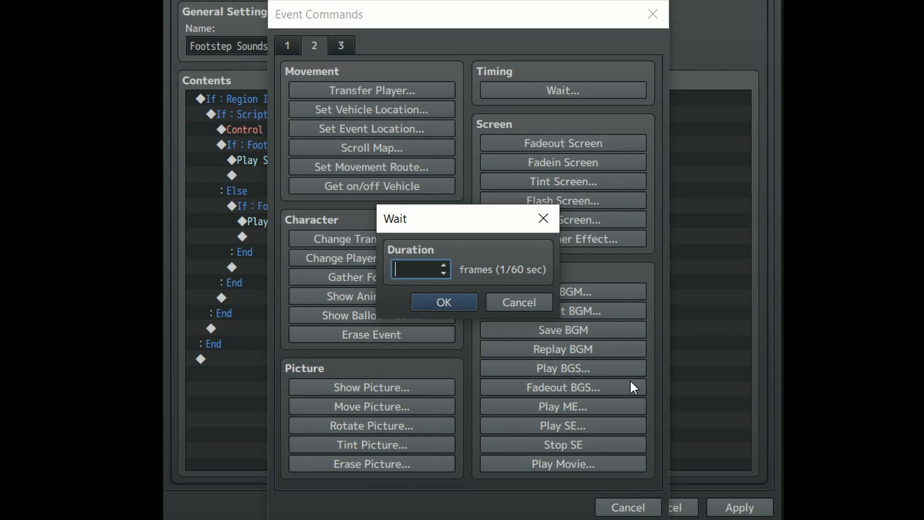
pyautogui.click(444, 302)
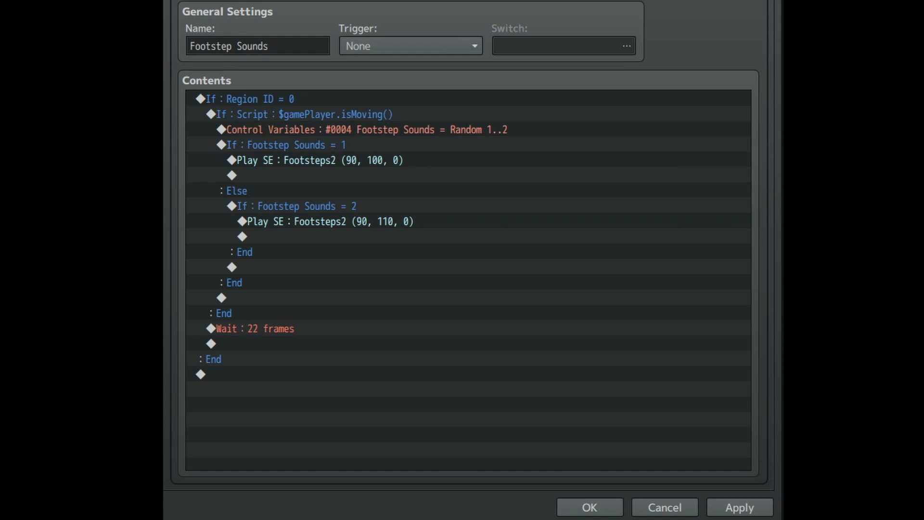
# - Add a second top-level script branch checking $gamePlayer.isDashing()
pyautogui.doubleClick(202, 373)
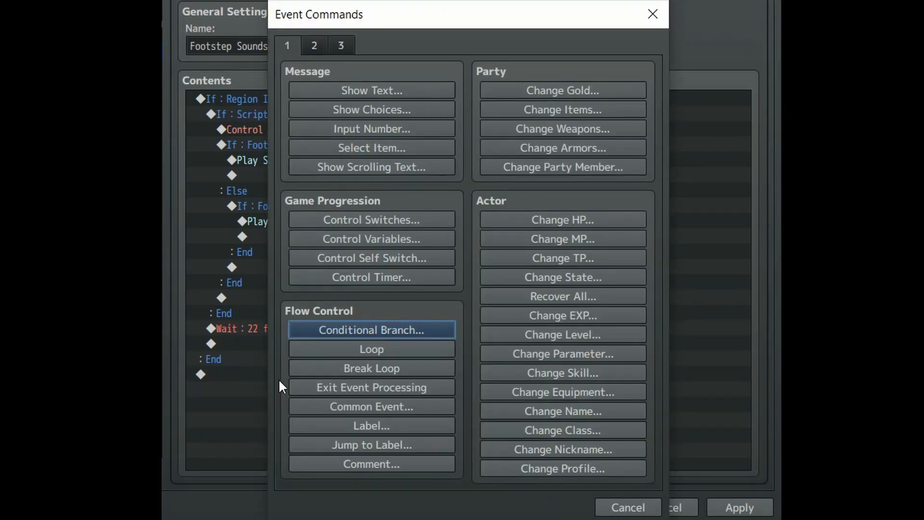
pyautogui.moveTo(367, 333)
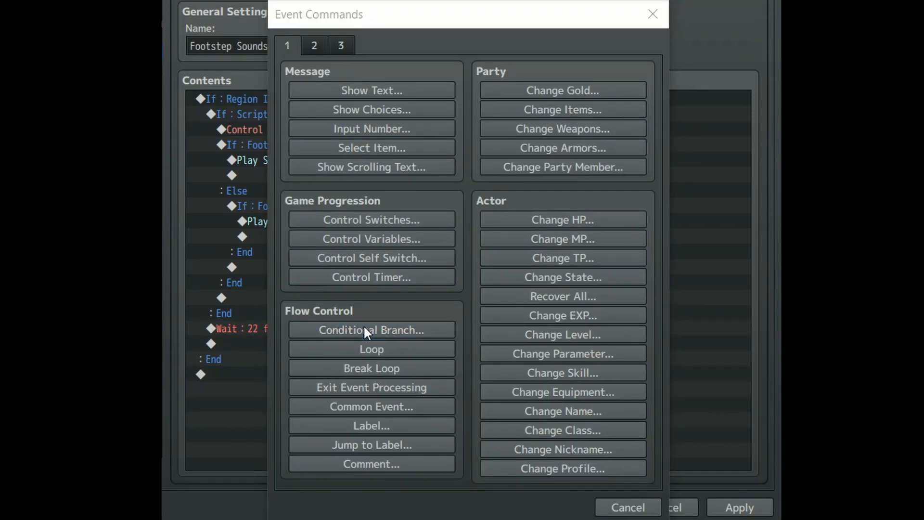
pyautogui.click(371, 329)
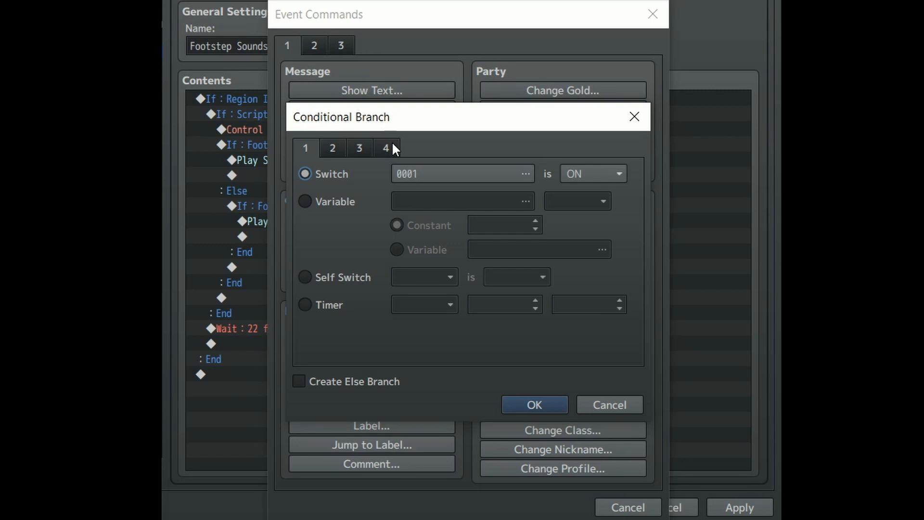
pyautogui.click(386, 147)
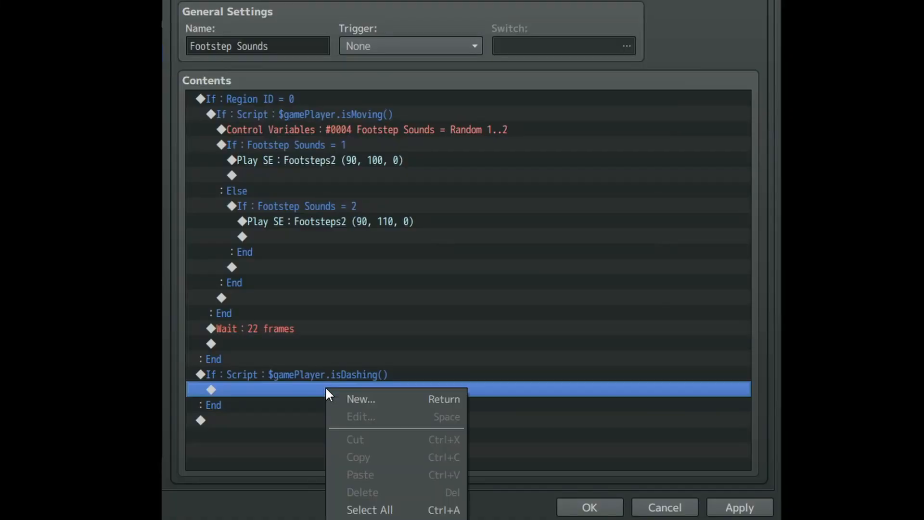
# - Inside the dashing branch, add a Button Down is pressed condition with Else and start its contents
pyautogui.click(360, 399)
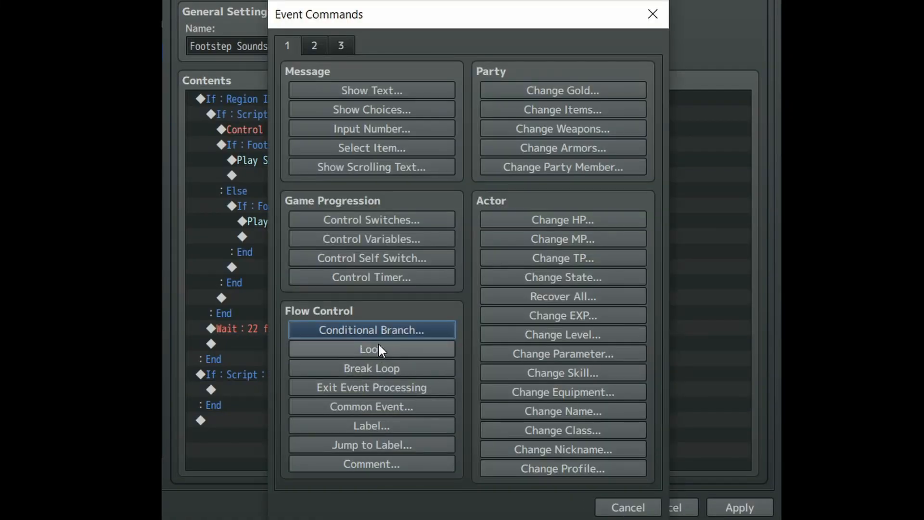
pyautogui.click(370, 330)
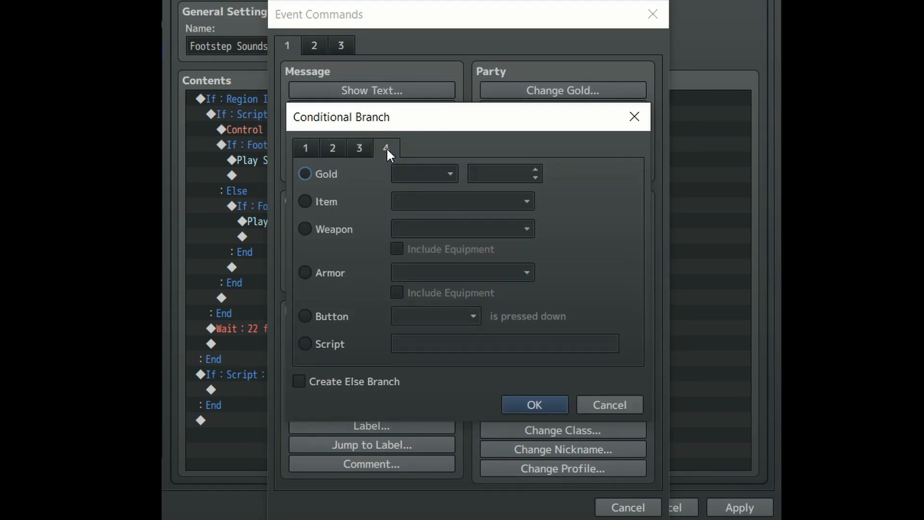
pyautogui.click(305, 316)
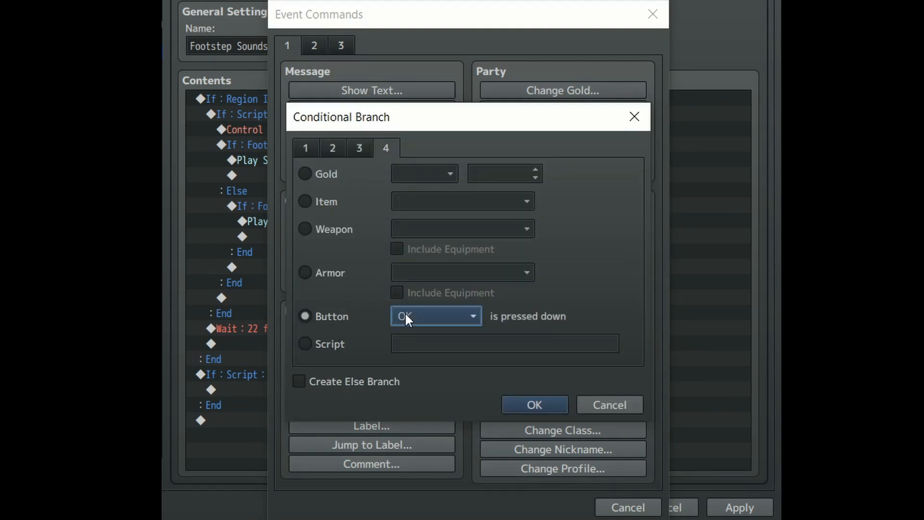
pyautogui.click(435, 316)
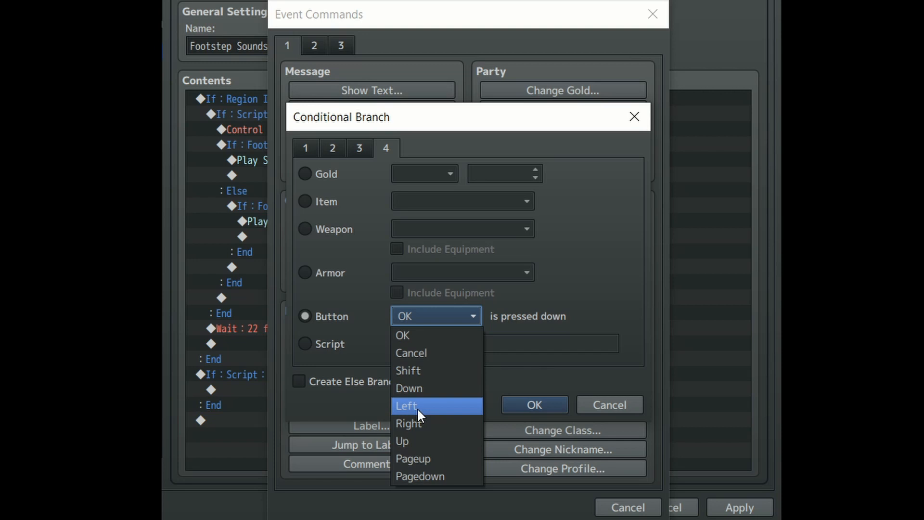
pyautogui.moveTo(424, 387)
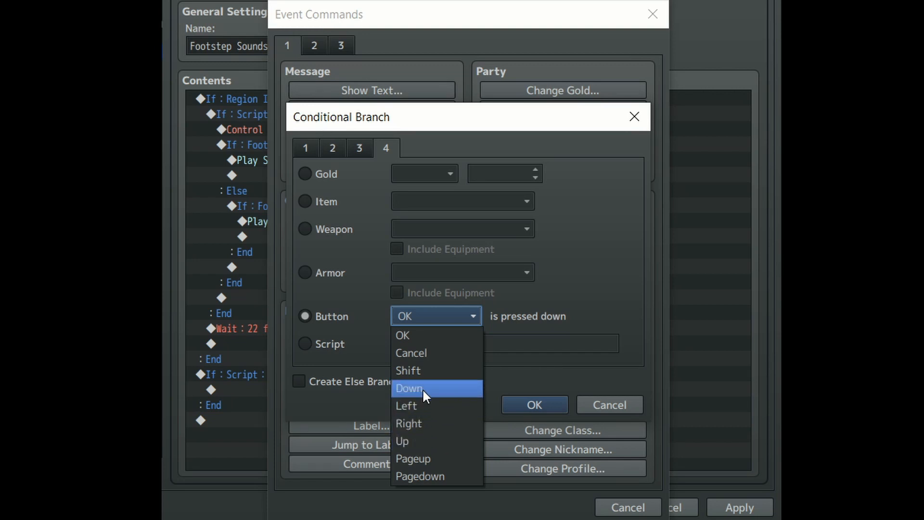
pyautogui.click(409, 388)
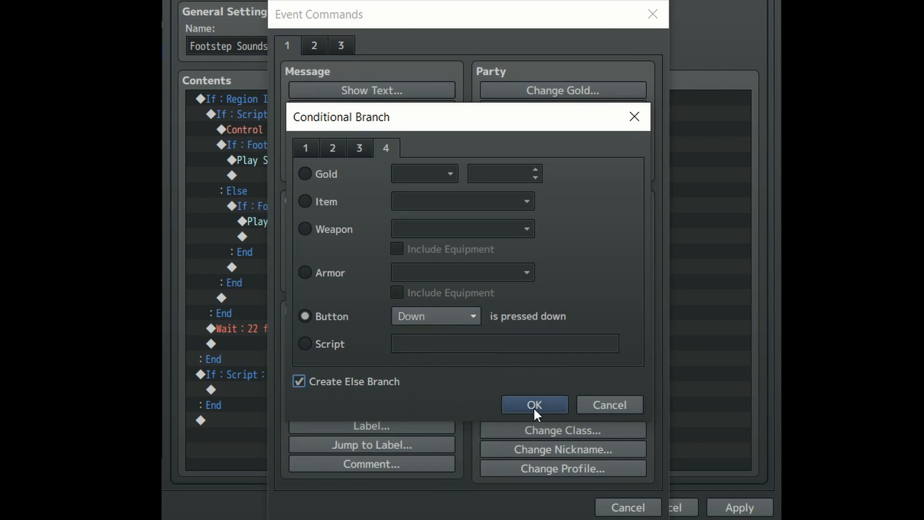
pyautogui.click(534, 404)
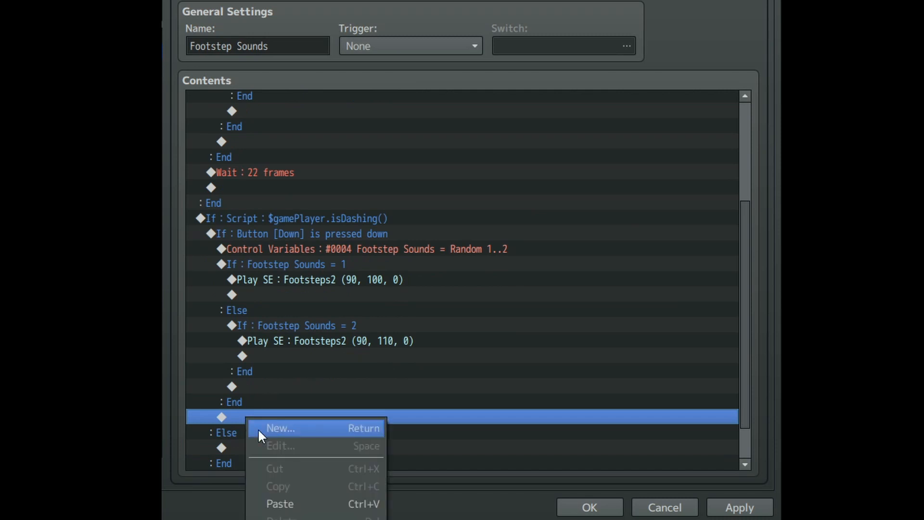
pyautogui.click(281, 428)
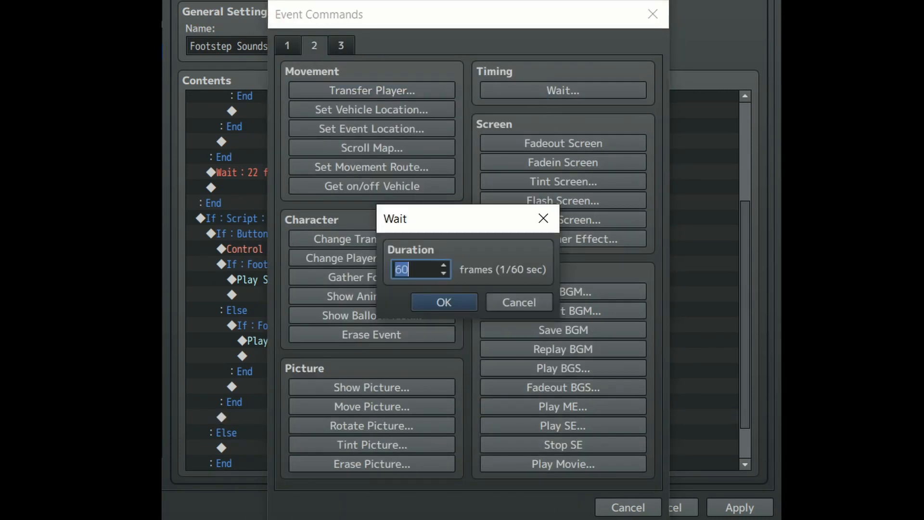
# - Finish the Down dash branch with a 10-frame wait and start the Left branch in the Else section
pyautogui.write('13')
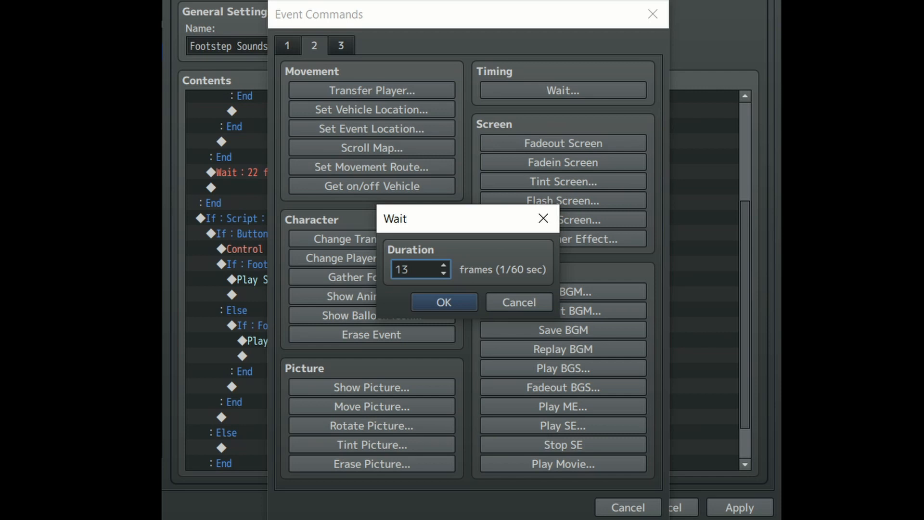
pyautogui.click(443, 302)
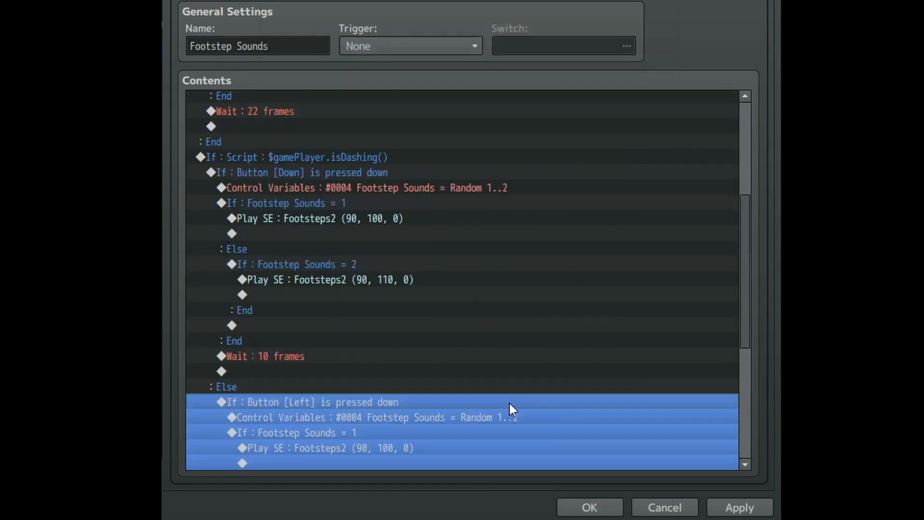
pyautogui.rightClick(242, 370)
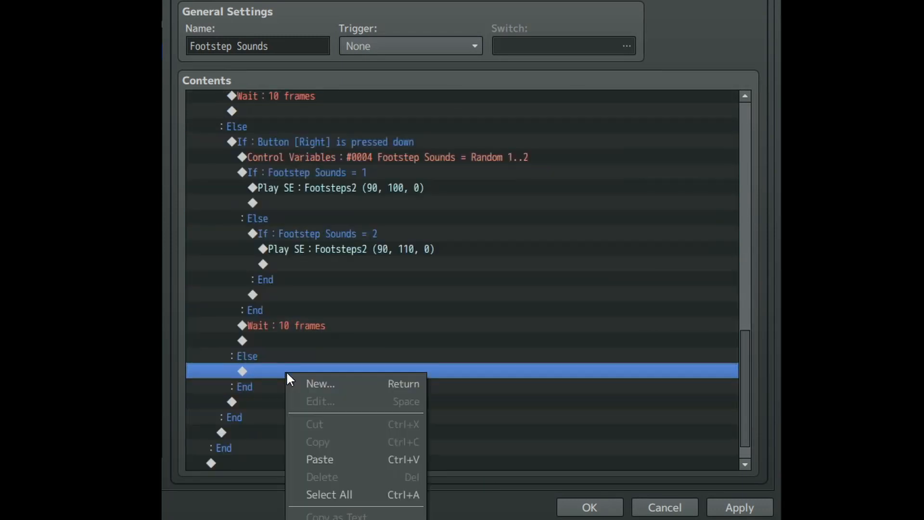
pyautogui.click(320, 384)
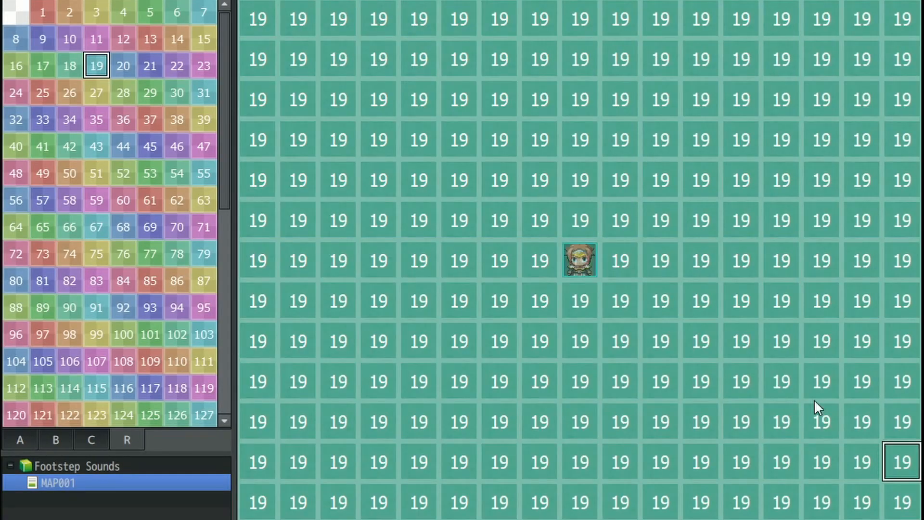
# - Paint region 3 across the map in Region mode, return to Map mode and begin a new event on a grass tile
pyautogui.click(96, 11)
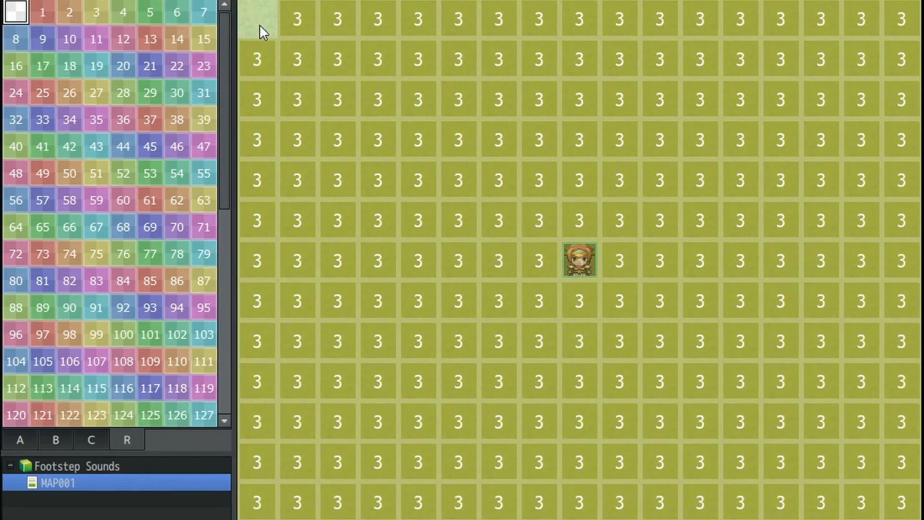
pyautogui.click(19, 439)
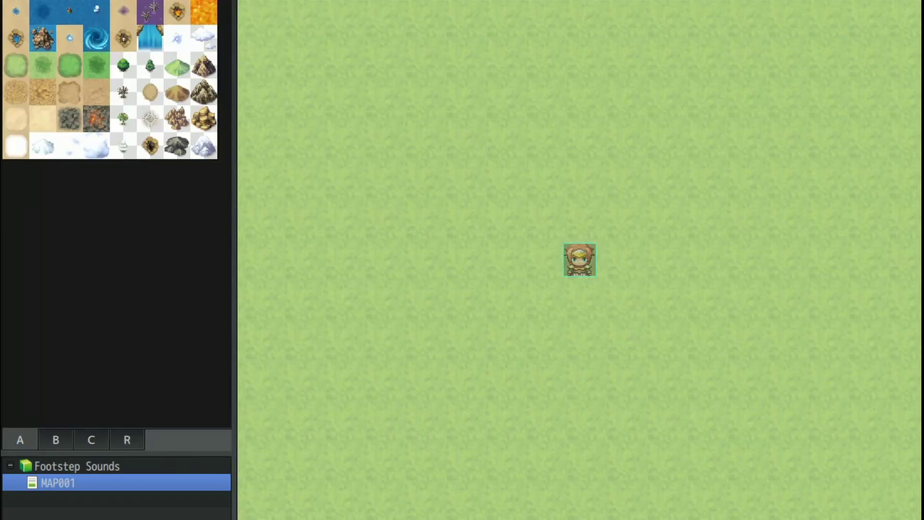
pyautogui.rightClick(300, 68)
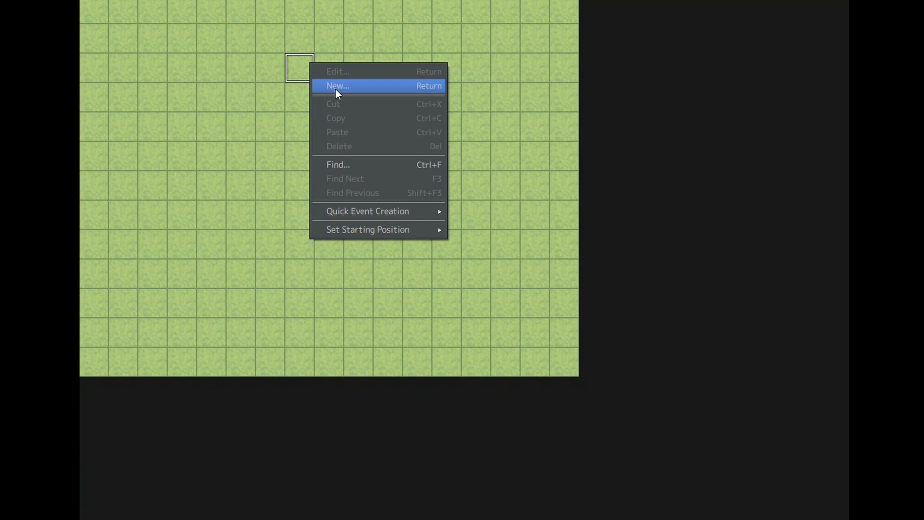
# - Create a map event calling Detect Region ID and Footstep Sounds, save it and walk the hero around in playtest
pyautogui.click(338, 85)
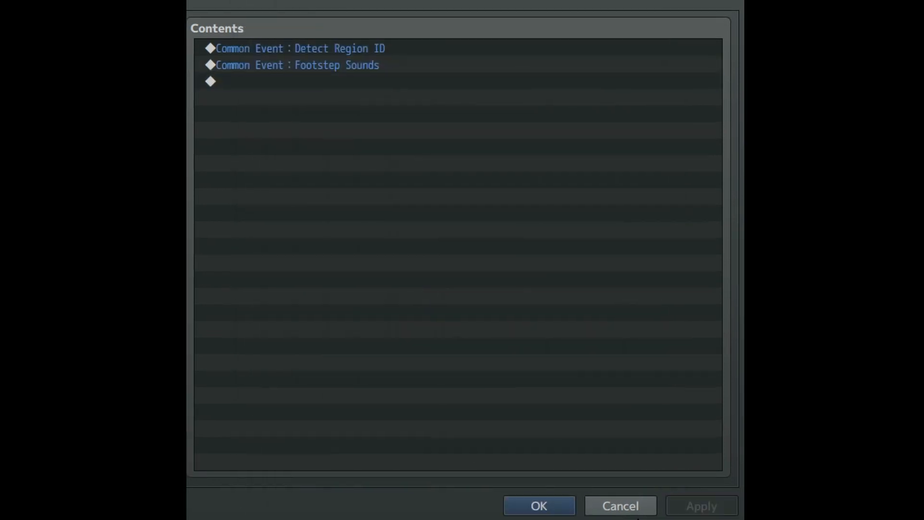
pyautogui.click(538, 506)
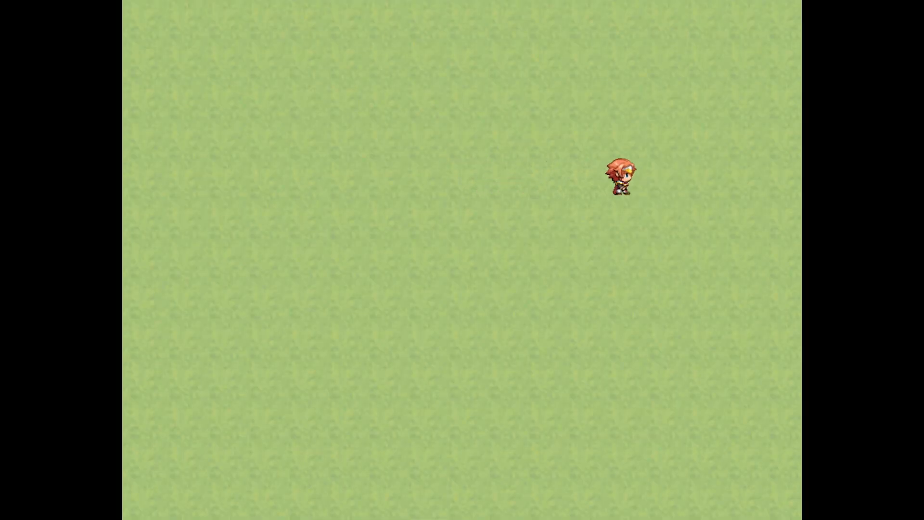
pyautogui.press('down')
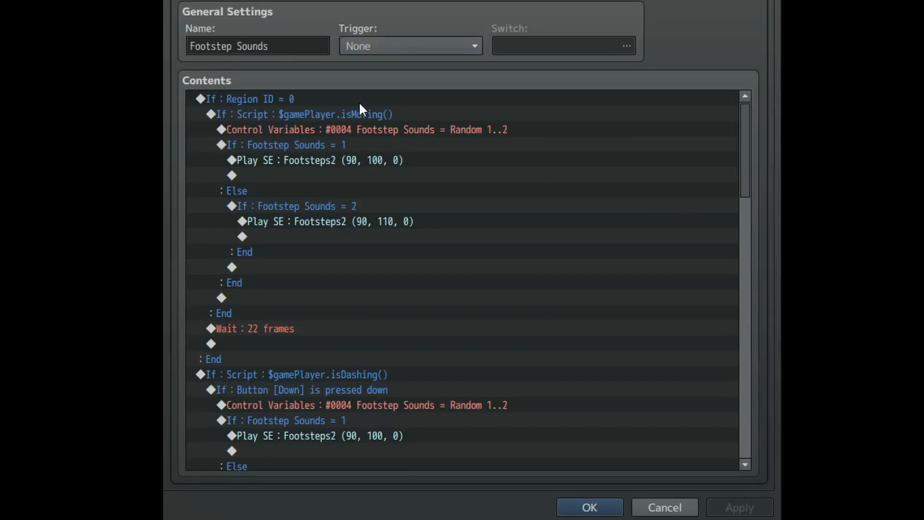
# - Add a Region ID = 1 block whose Play SE commands use Footsteps instead of Footsteps2
pyautogui.scroll(-3)
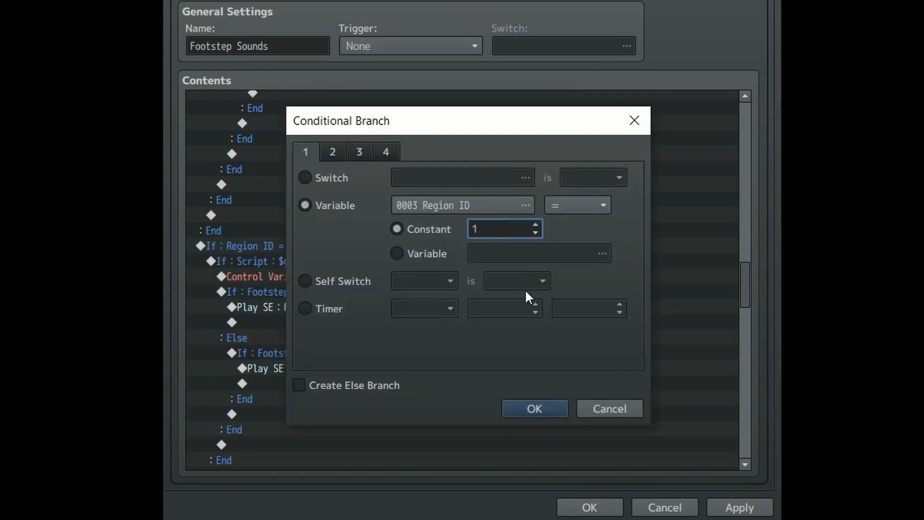
pyautogui.click(533, 408)
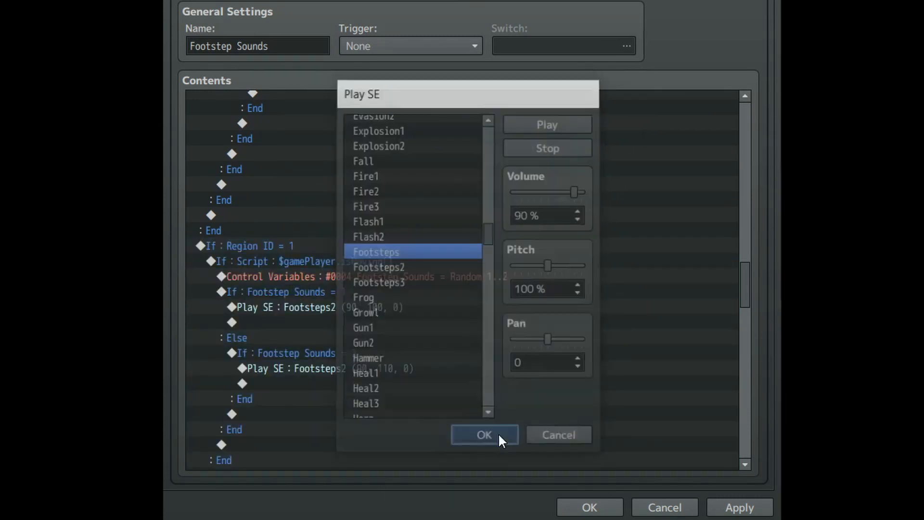
pyautogui.click(482, 434)
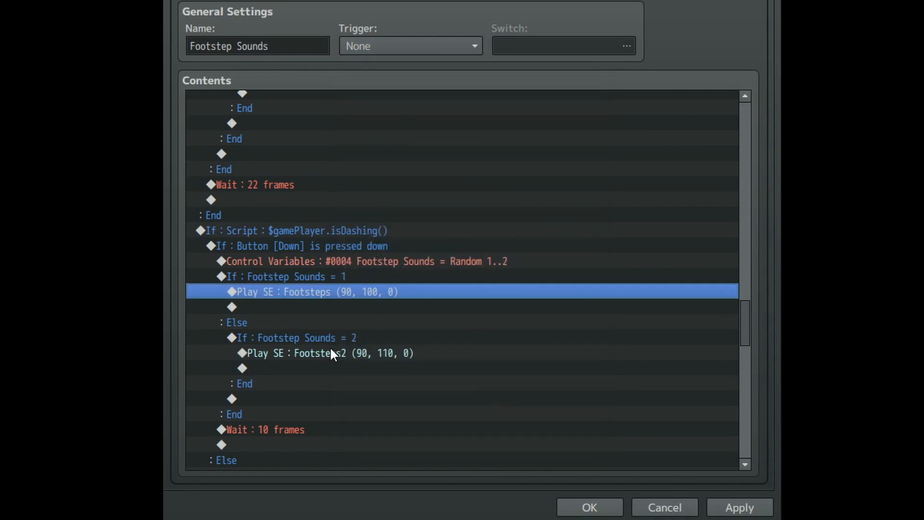
pyautogui.rightClick(330, 353)
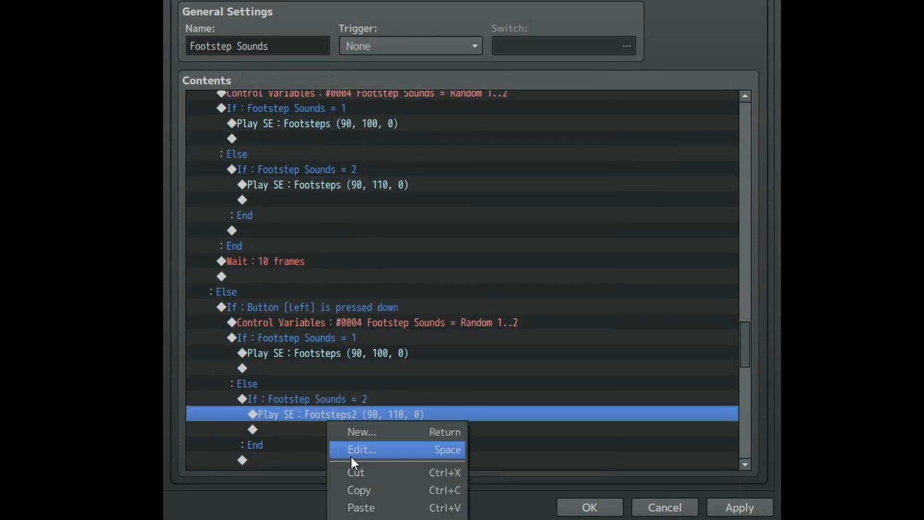
pyautogui.click(361, 449)
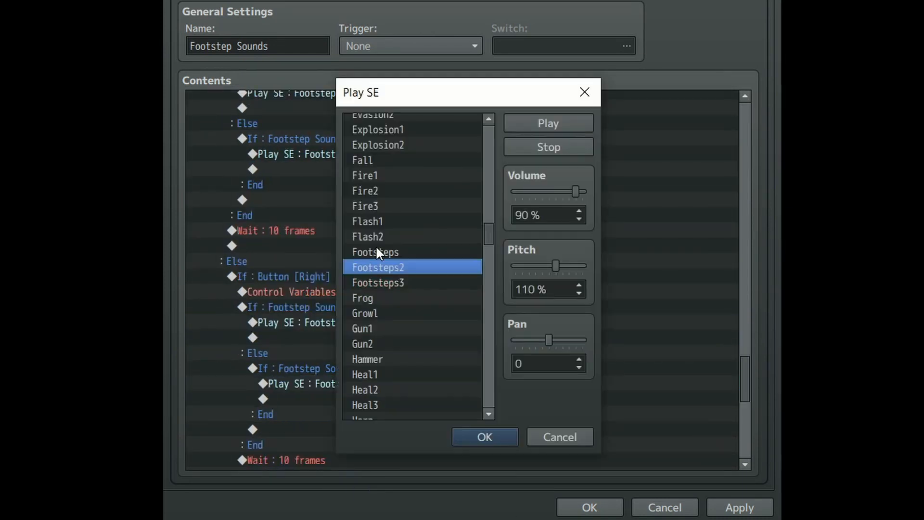
pyautogui.click(374, 252)
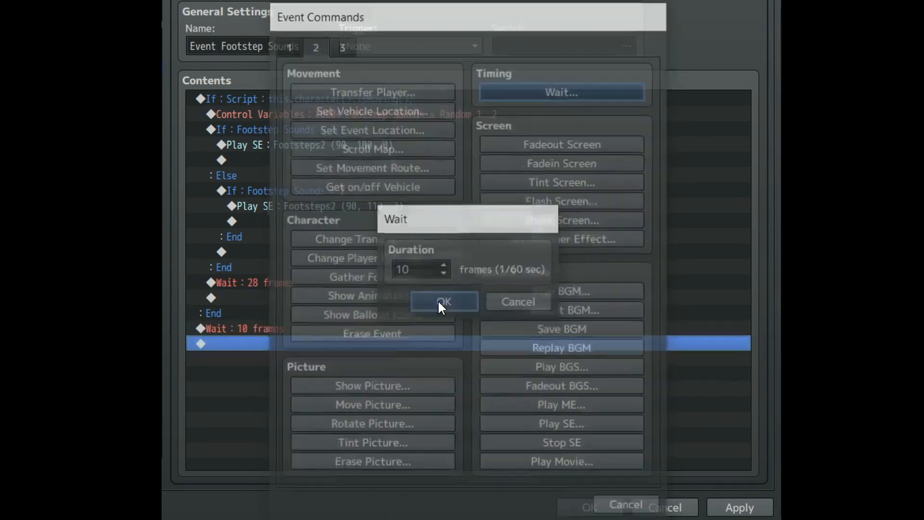
# - Confirm the closing 10-frame wait of the Event Footstep Sounds common event
pyautogui.click(443, 302)
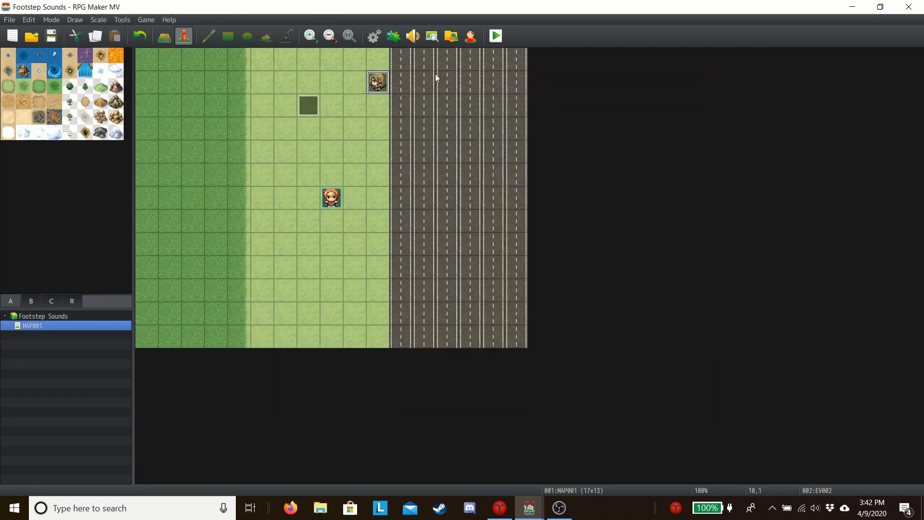
# - Create a road-tile event with a movement route for EV002: Left ×3, Wait 60, Right ×3, Wait 60
pyautogui.doubleClick(446, 57)
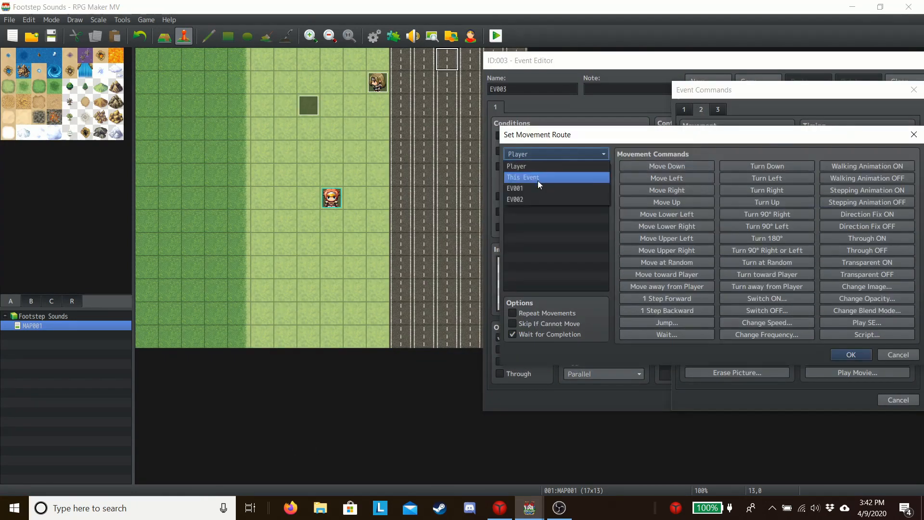
pyautogui.click(667, 334)
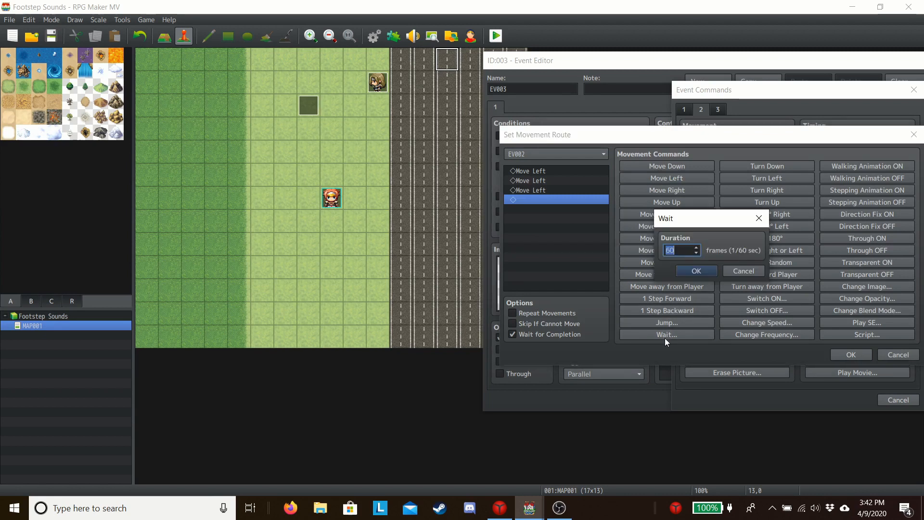
pyautogui.click(696, 271)
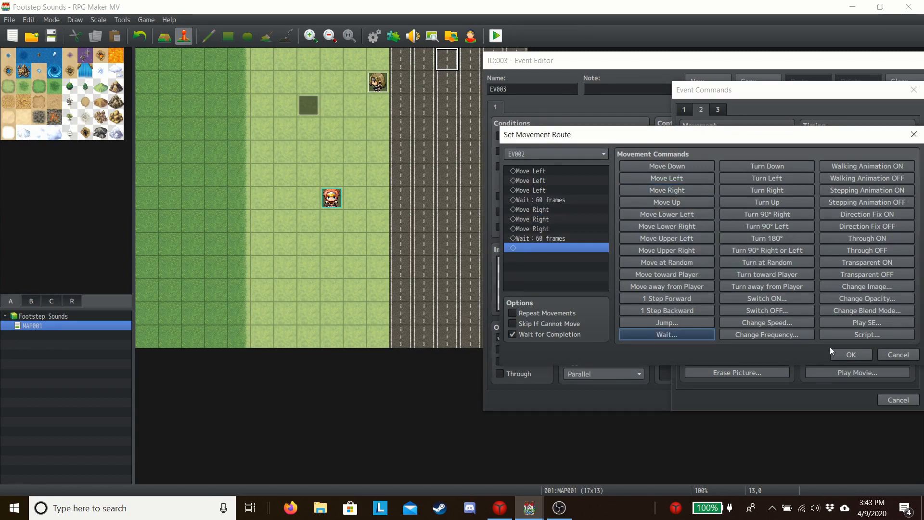
pyautogui.click(848, 354)
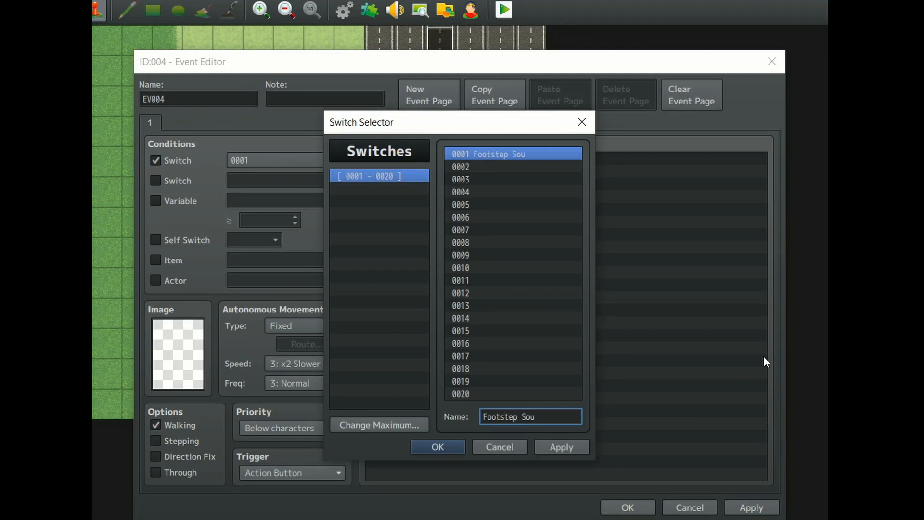
# - Condition the new NPC event on switch 0001 Footstep Sounds and add a Common Event call
pyautogui.click(437, 446)
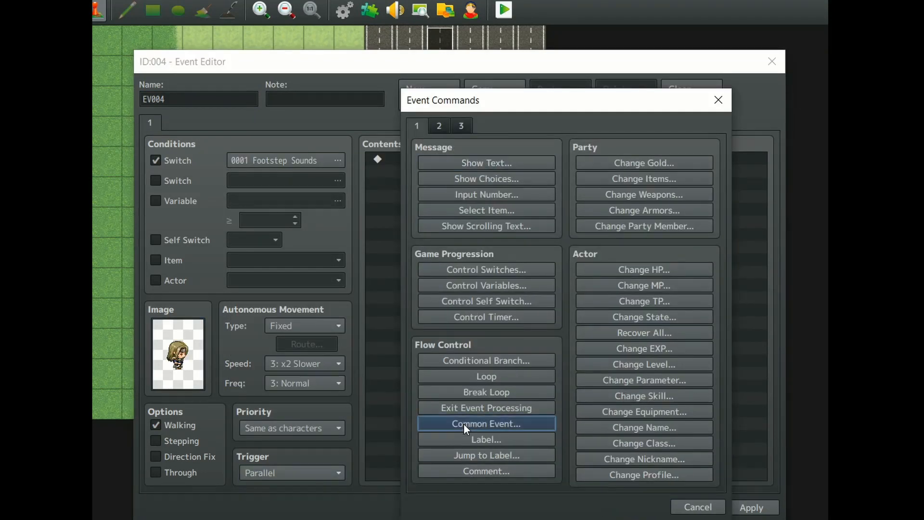
pyautogui.click(501, 9)
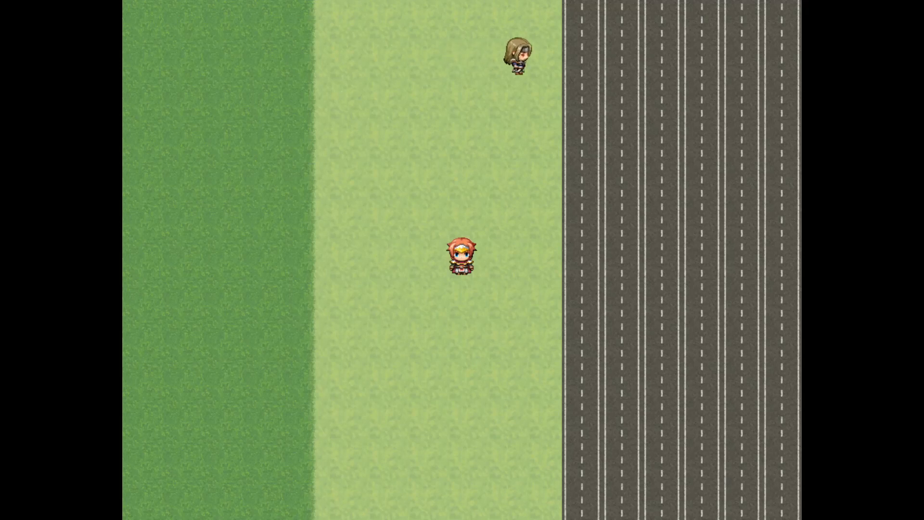